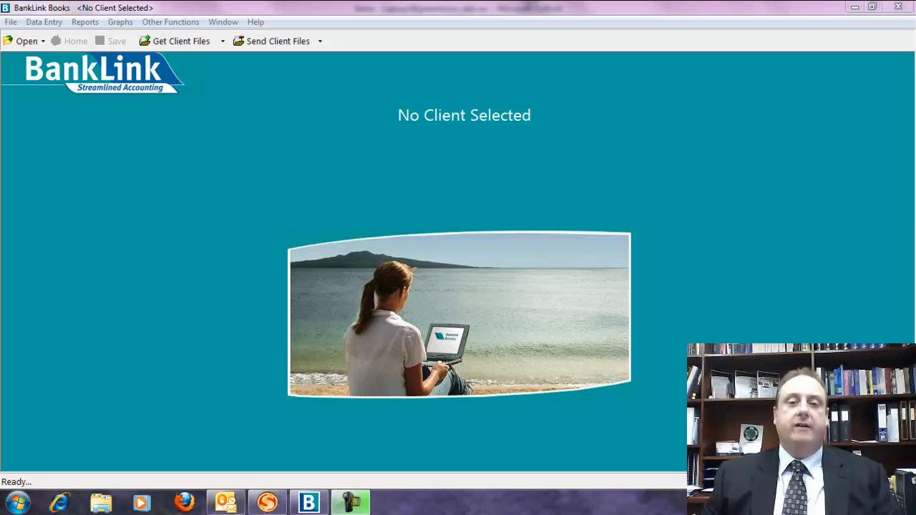
mouse_move(452, 220)
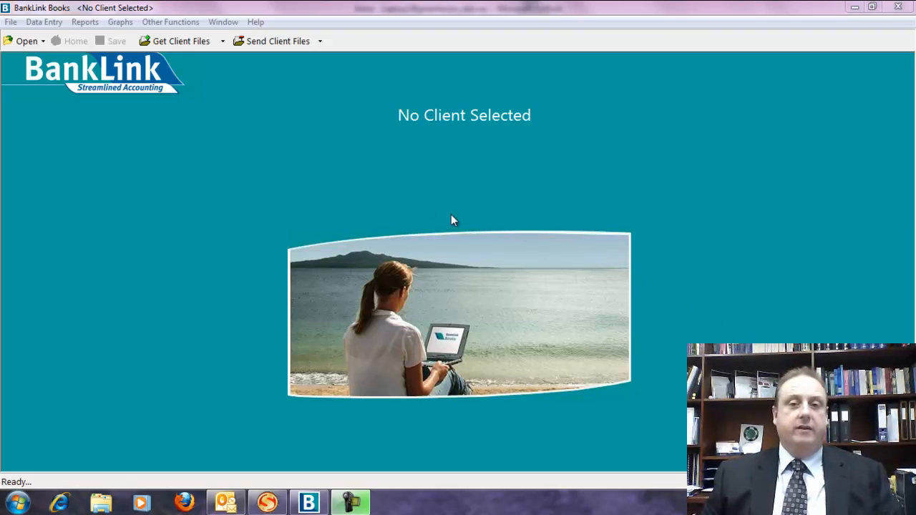
mouse_move(326, 171)
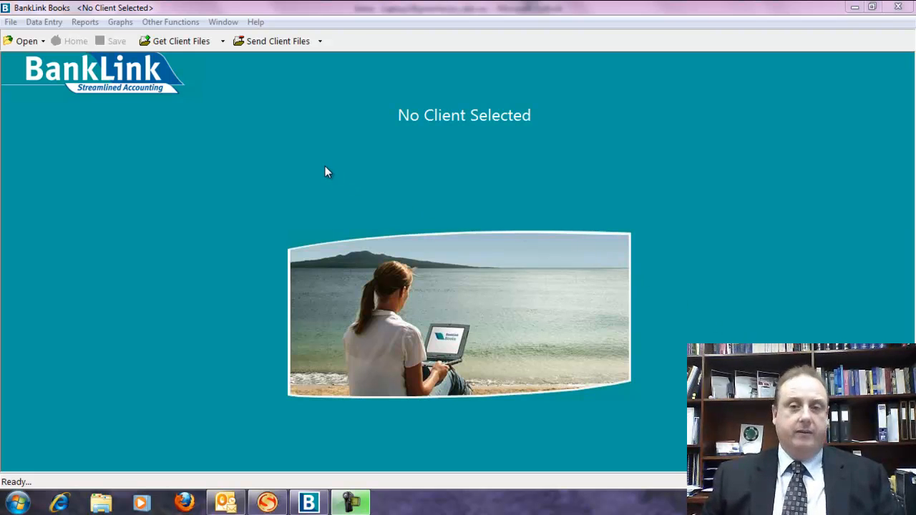
mouse_move(255, 494)
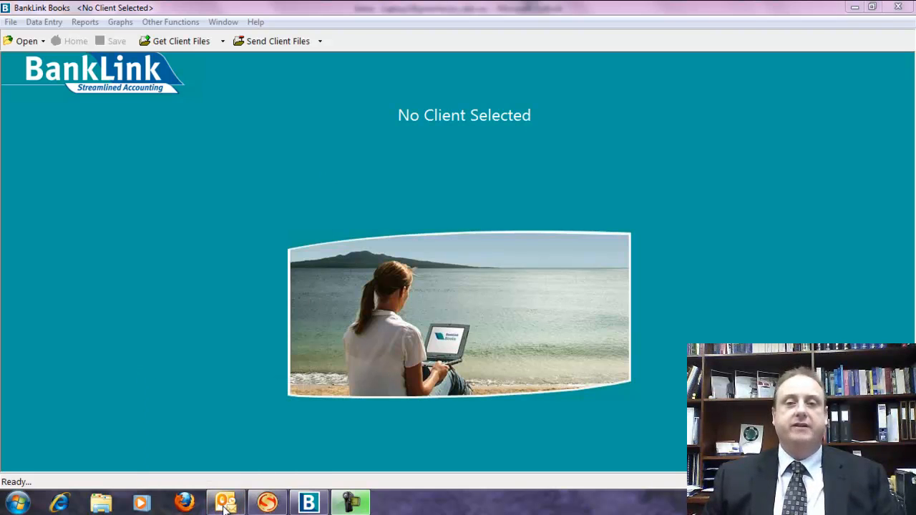
Step: Check the email notification, then download client file 1BLB1234 from BankLink Online and close the report
click(225, 500)
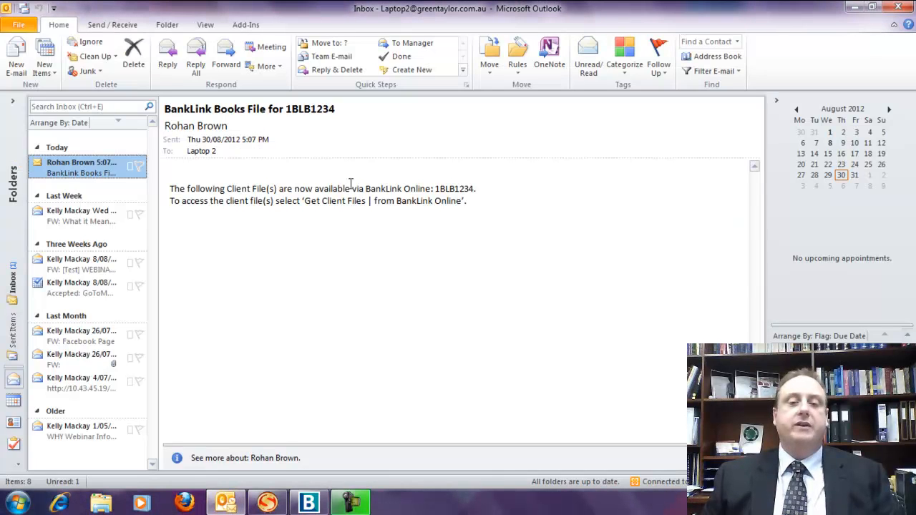
mouse_move(277, 296)
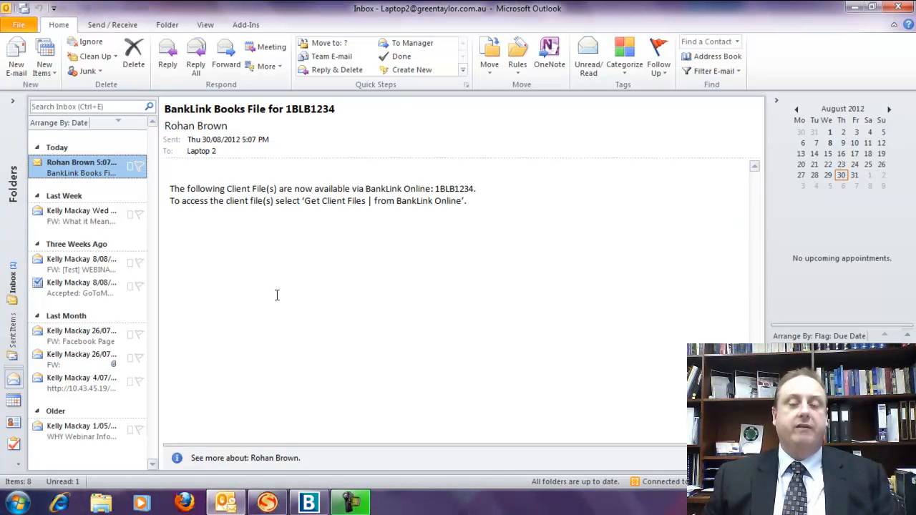
mouse_move(518, 299)
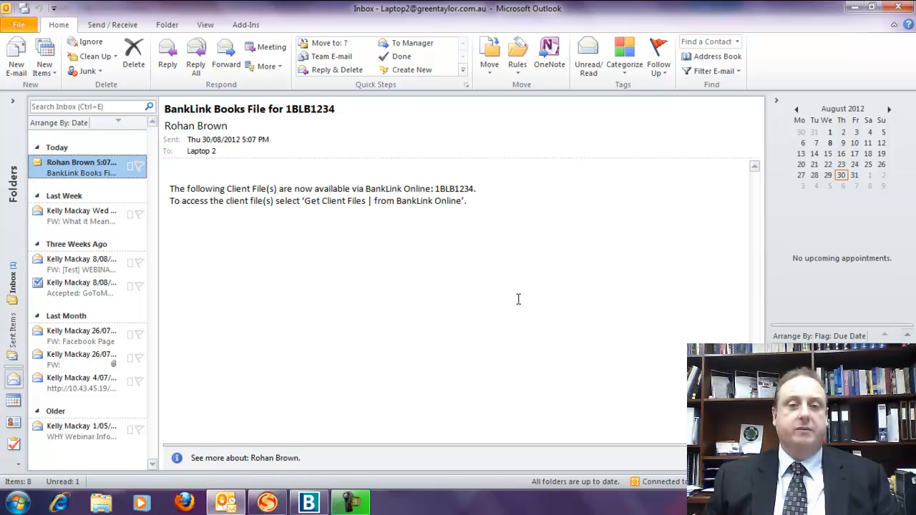
mouse_move(230, 174)
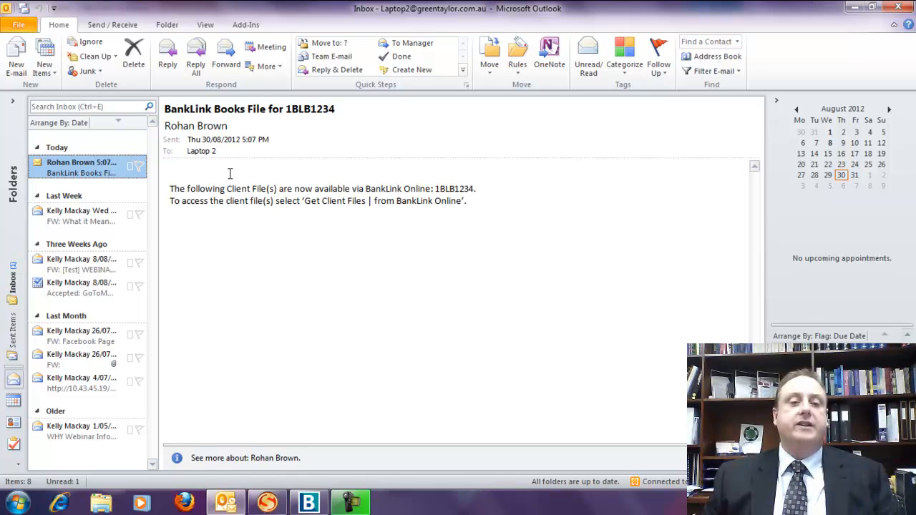
mouse_move(325, 179)
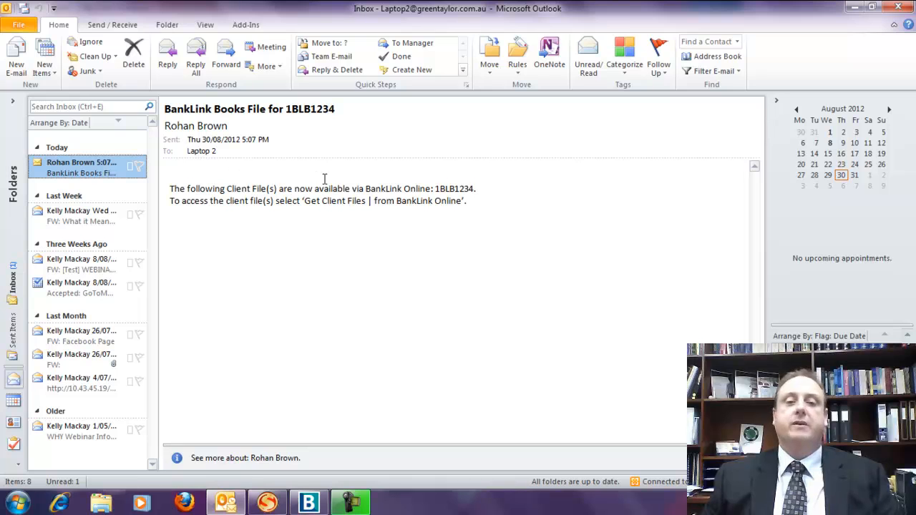
mouse_move(323, 217)
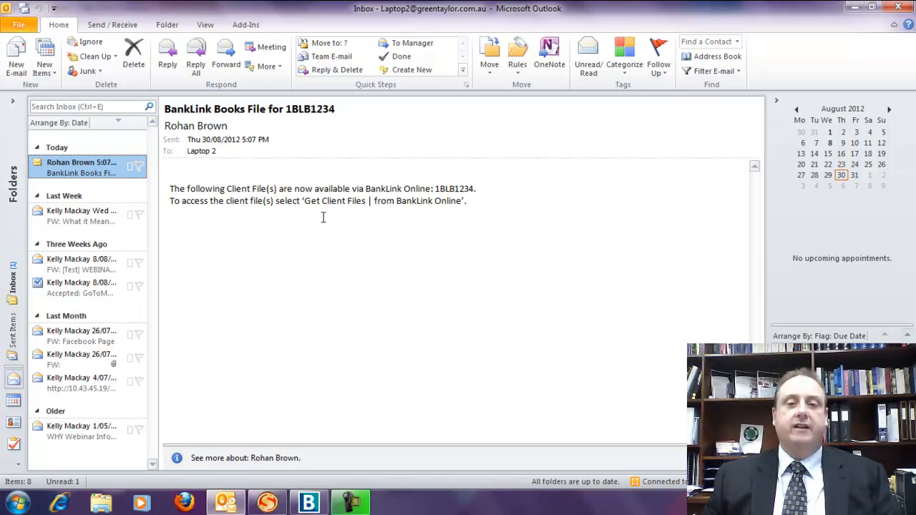
mouse_move(858, 8)
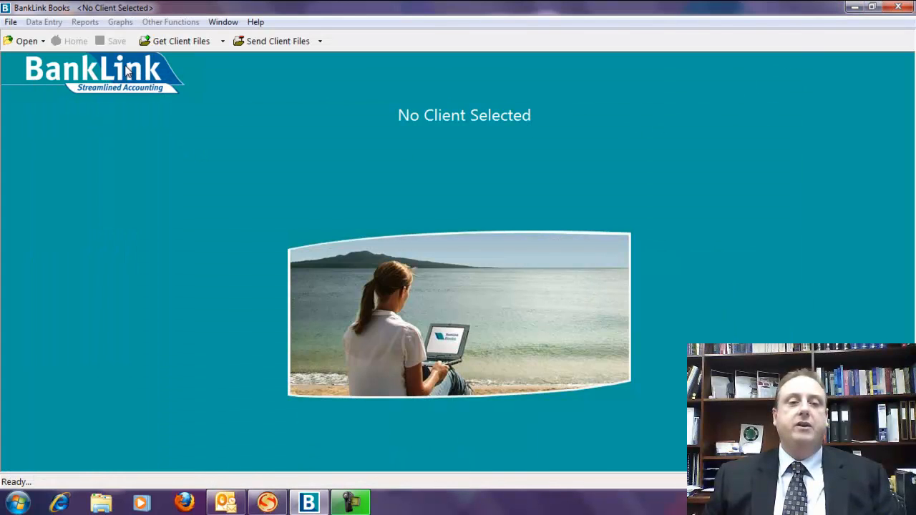
mouse_move(181, 41)
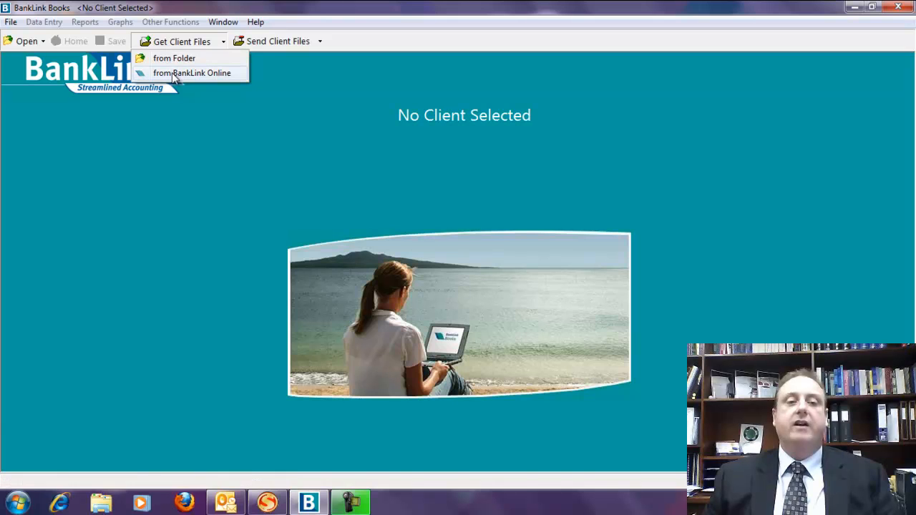
click(192, 72)
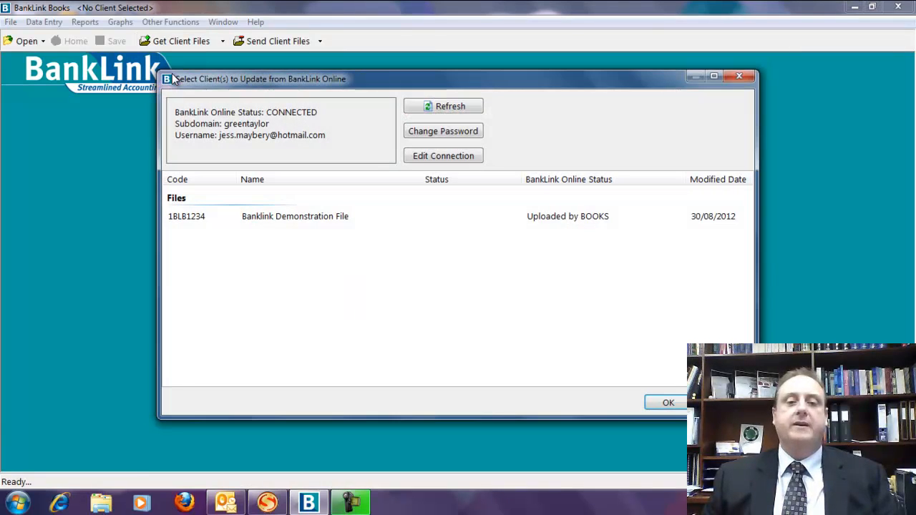
click(295, 216)
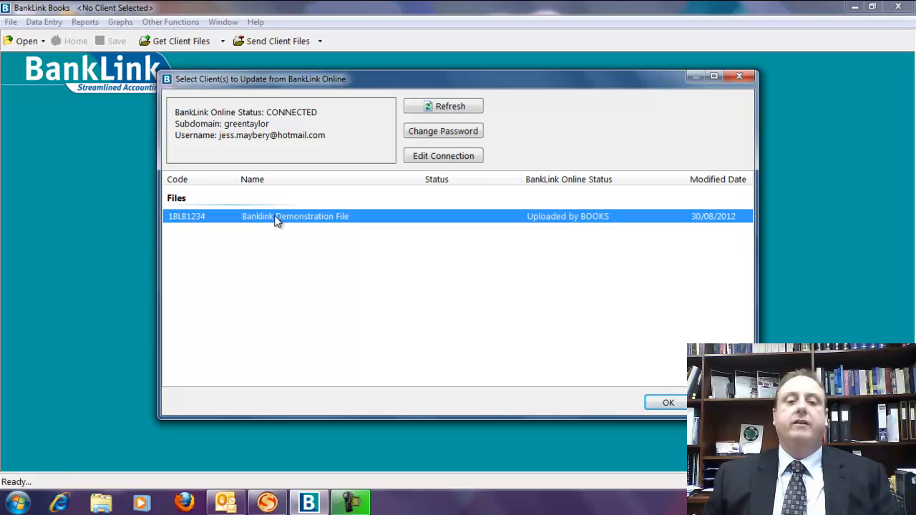
mouse_move(512, 304)
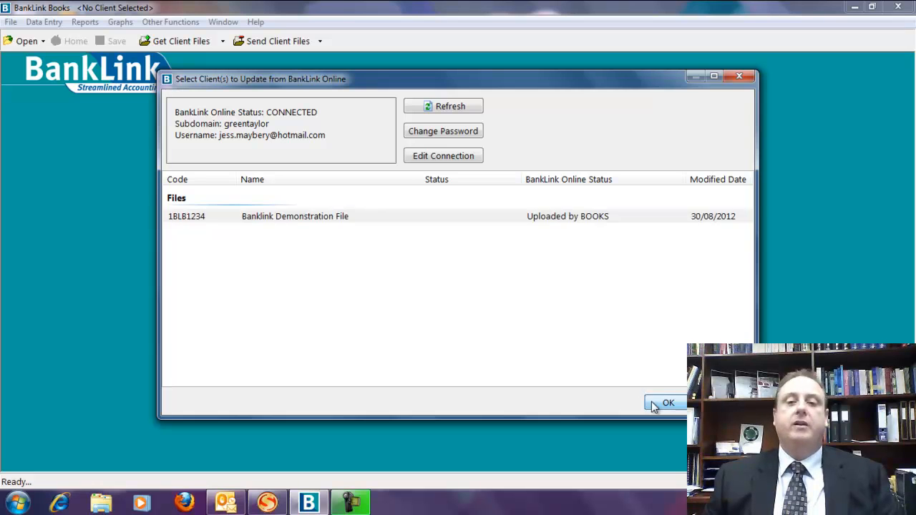
click(667, 403)
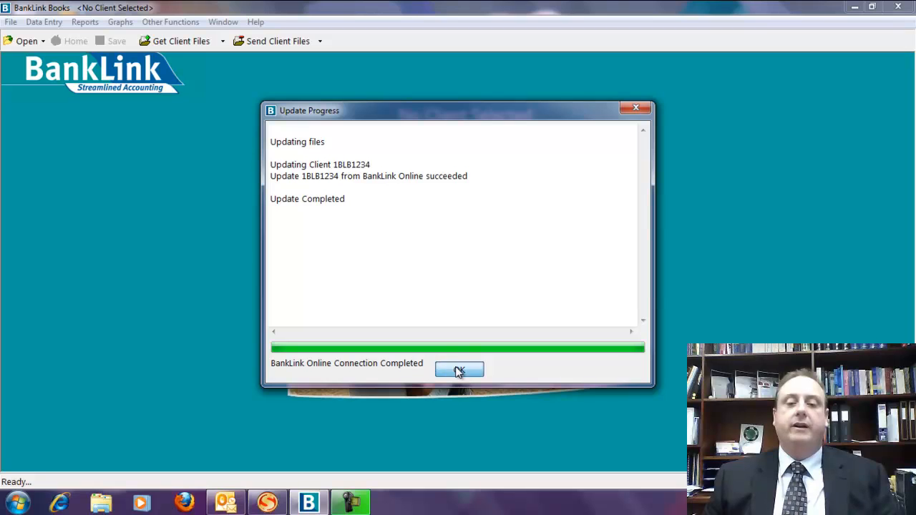
click(459, 369)
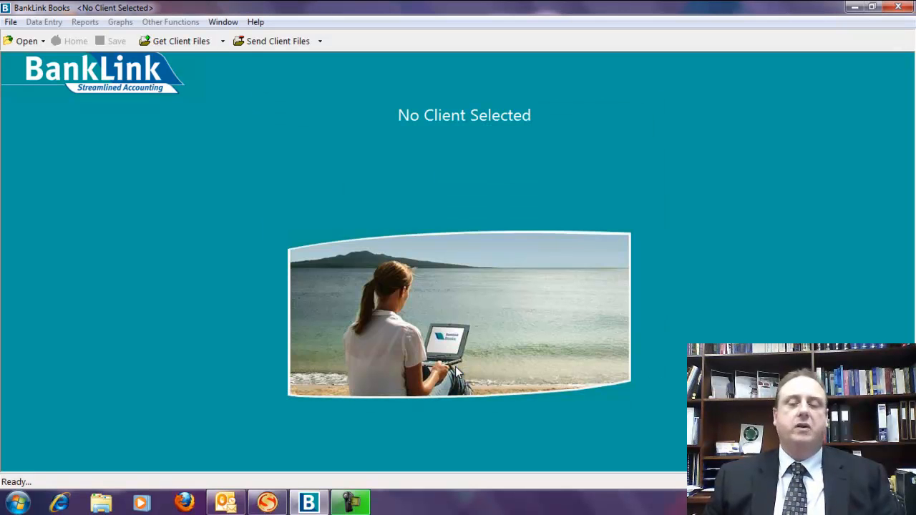
mouse_move(339, 100)
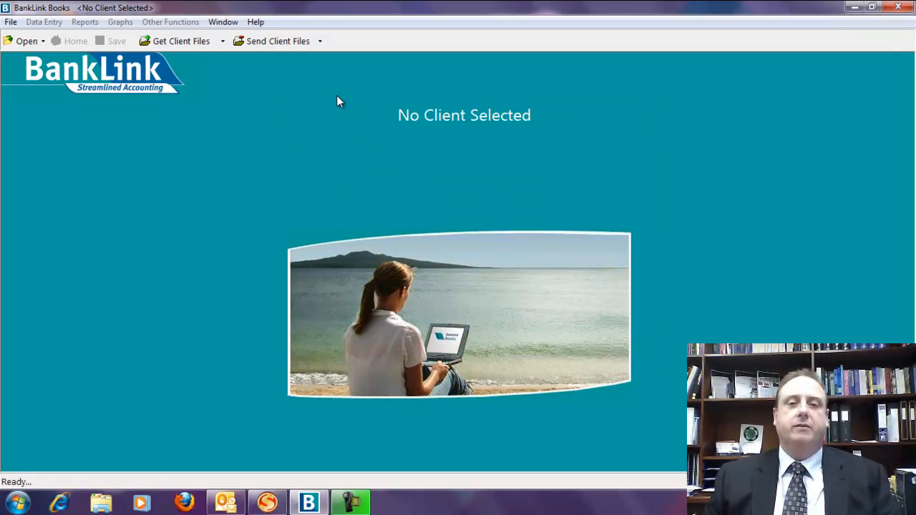
mouse_move(81, 57)
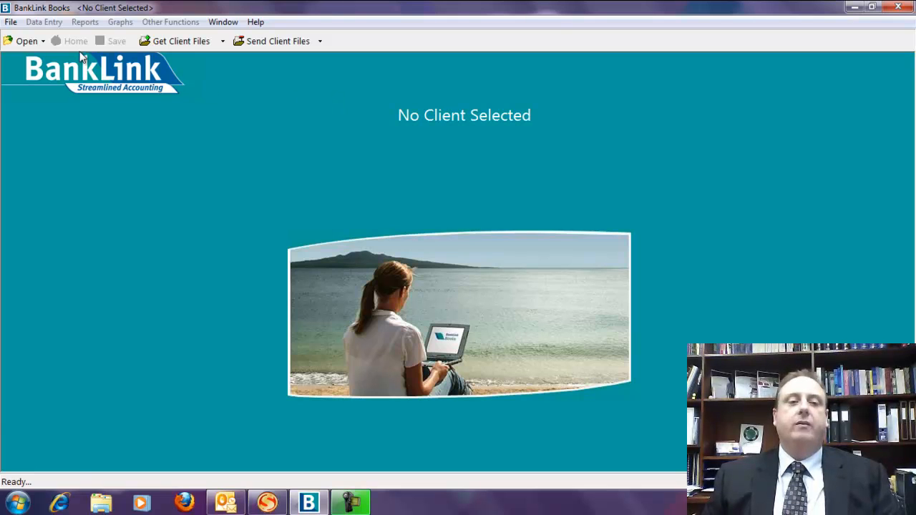
Step: Open the Banklink Demonstration File 1BLB1234 and step back to its July 2011 entries
click(27, 41)
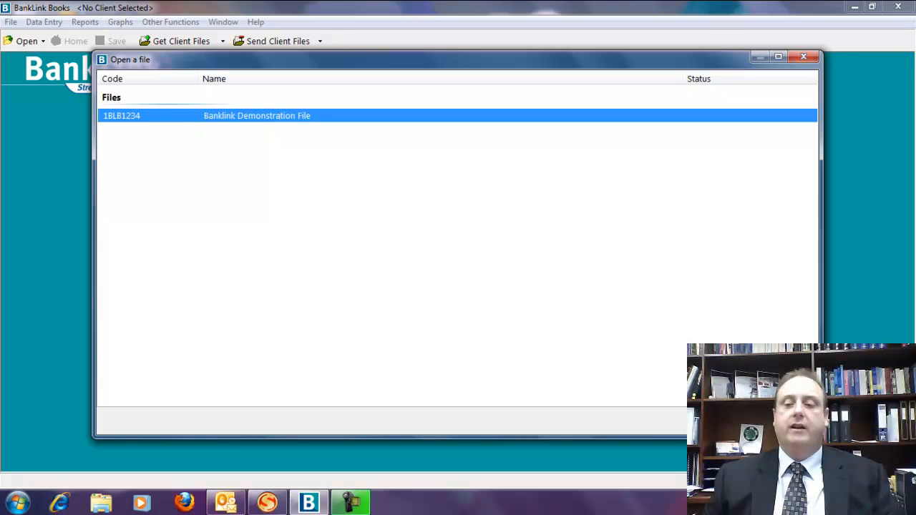
double_click(257, 116)
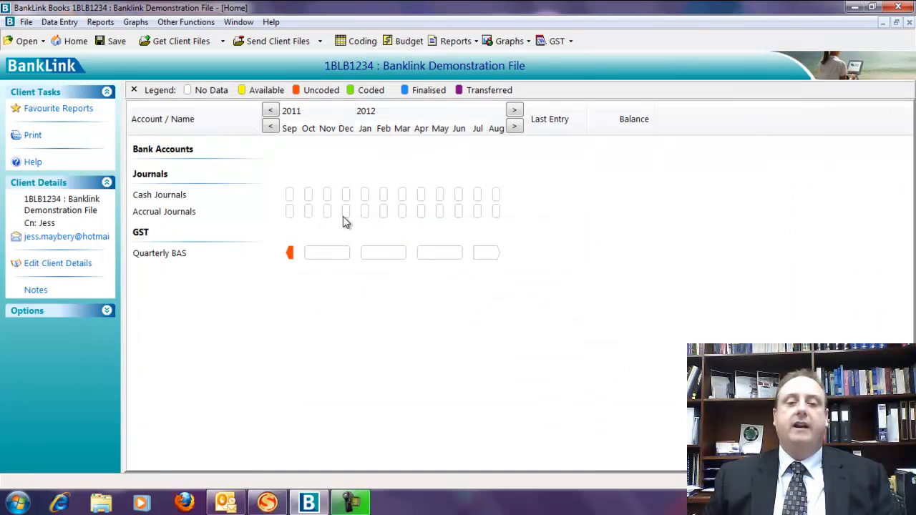
click(270, 126)
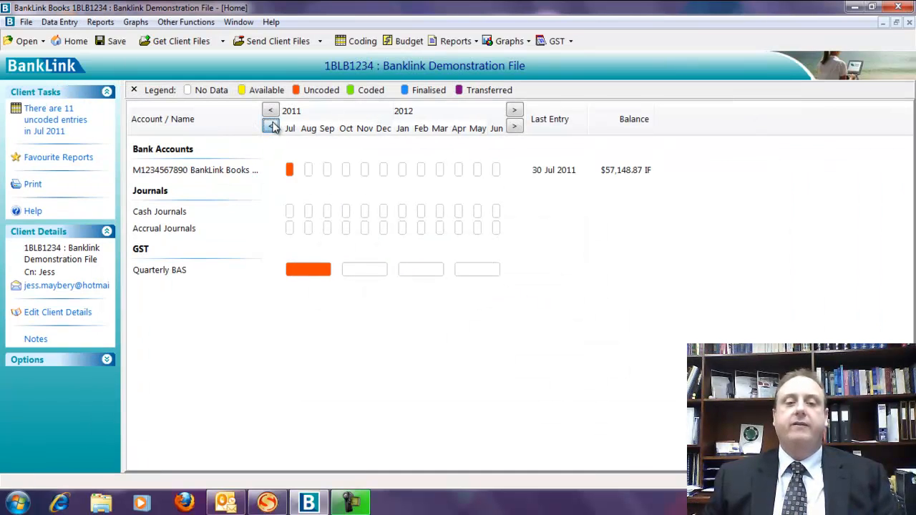
click(270, 127)
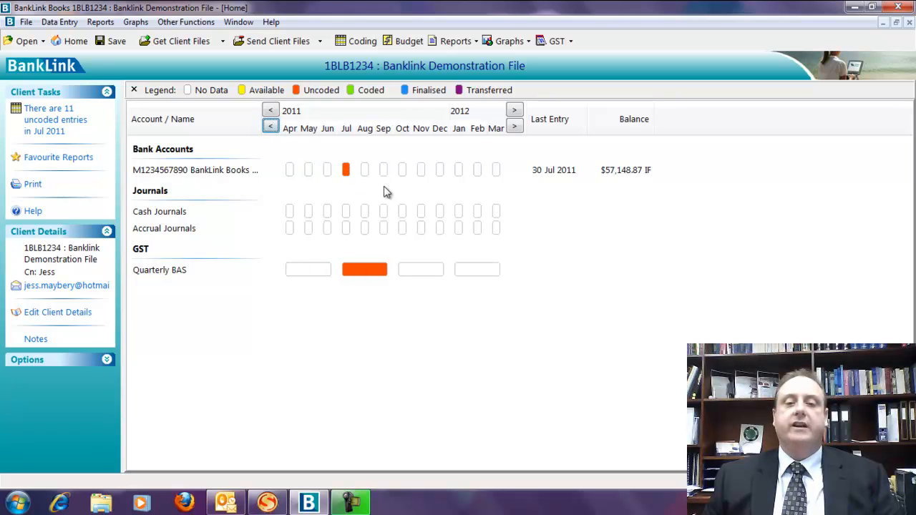
mouse_move(345, 170)
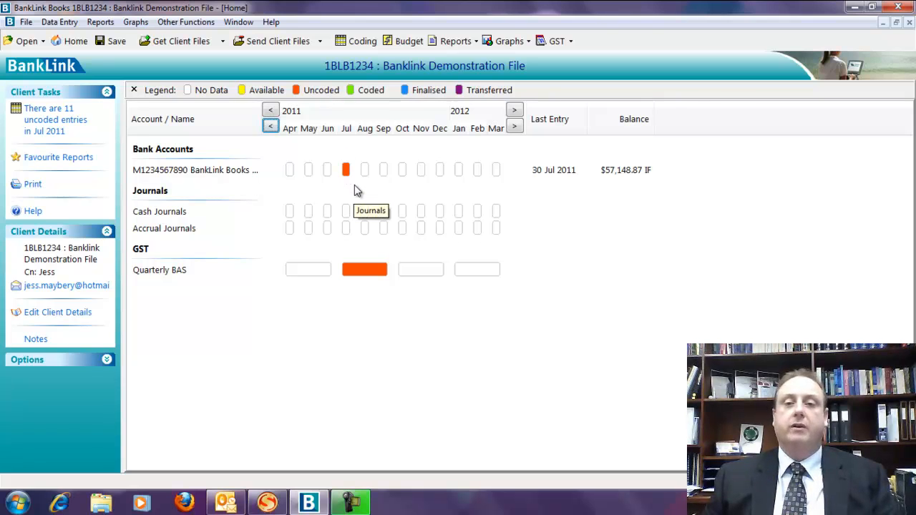
mouse_move(413, 95)
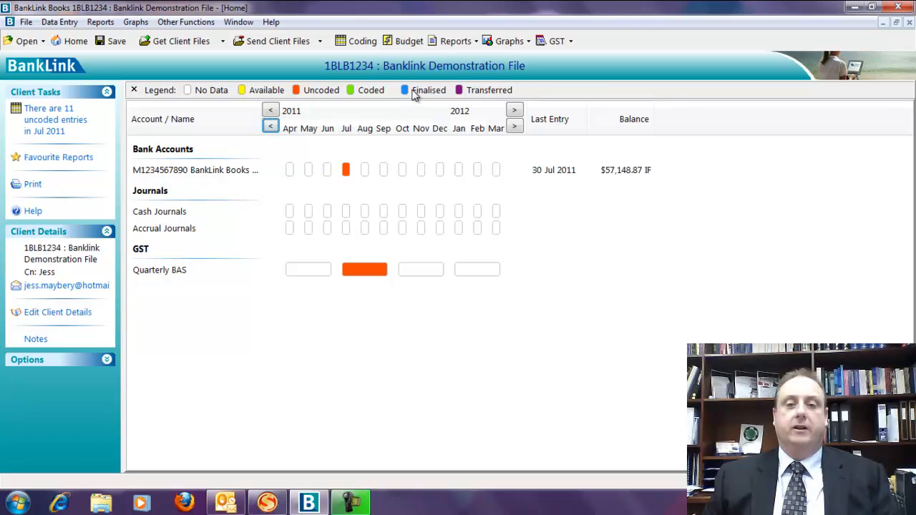
mouse_move(345, 94)
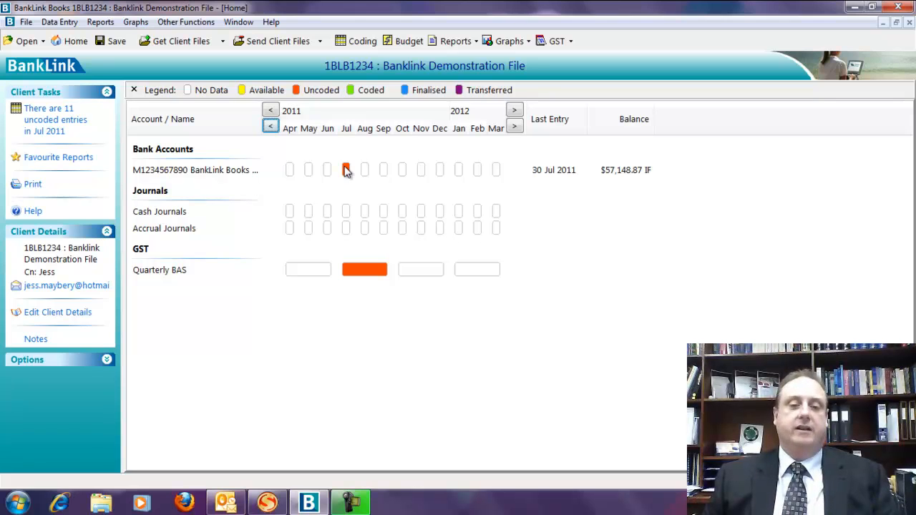
mouse_move(345, 169)
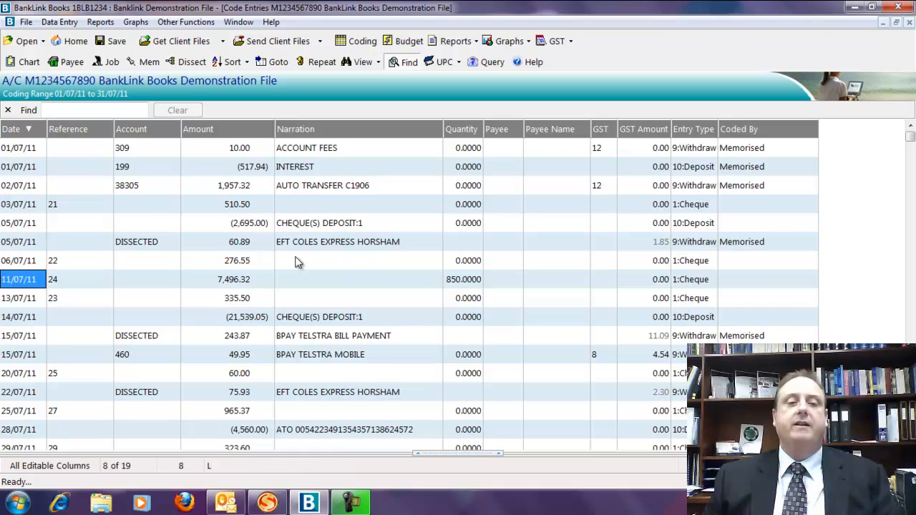
scroll(down, 3)
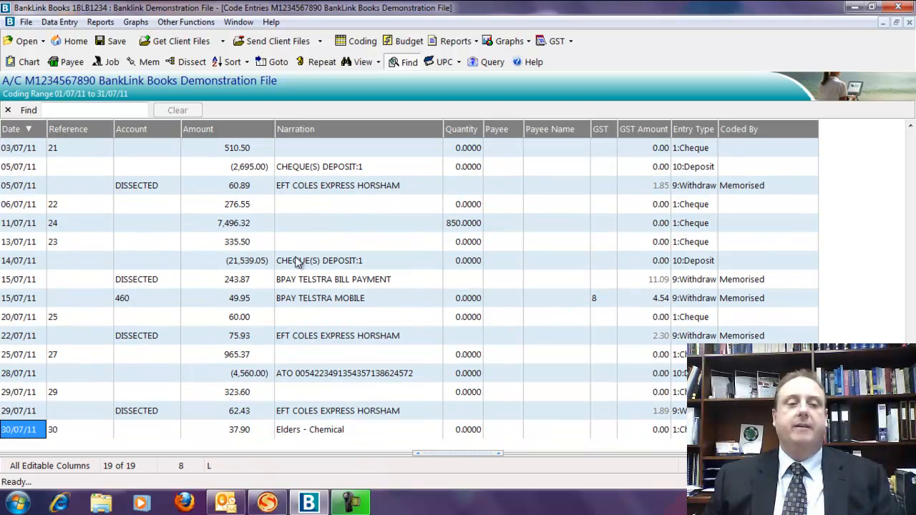
click(19, 373)
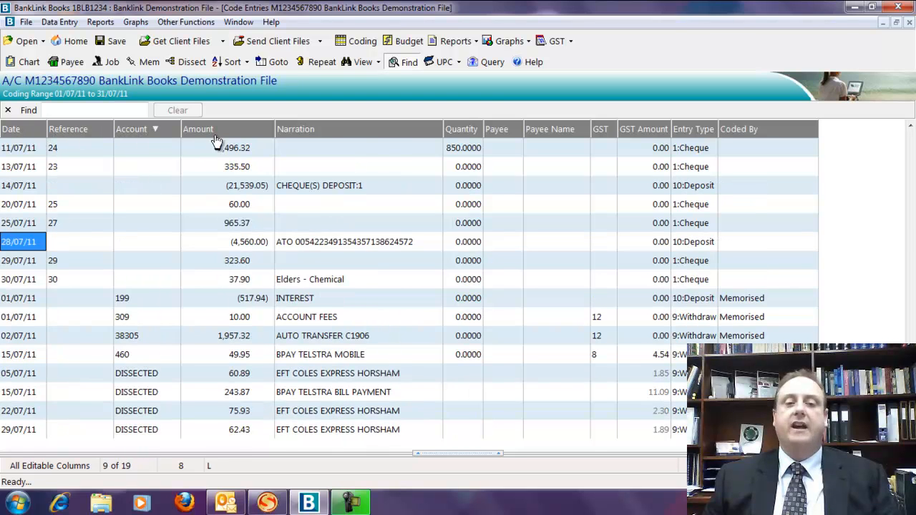
click(296, 129)
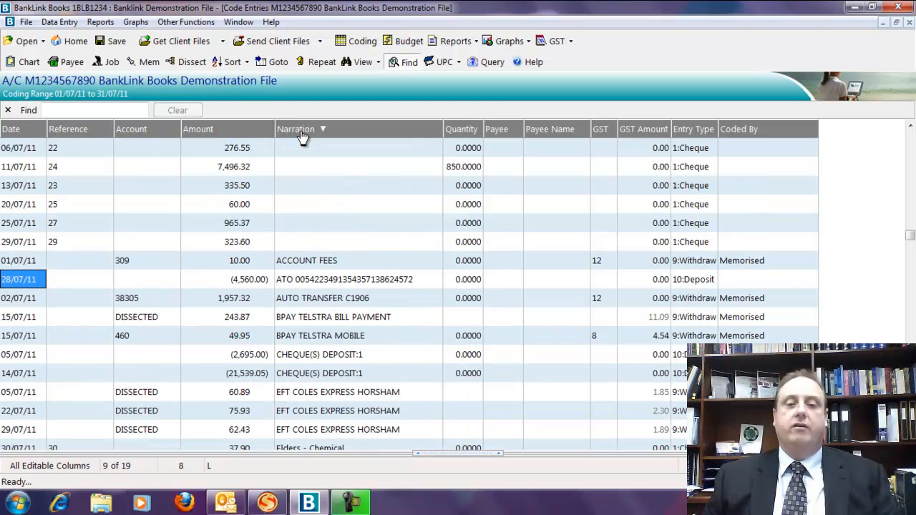
click(10, 129)
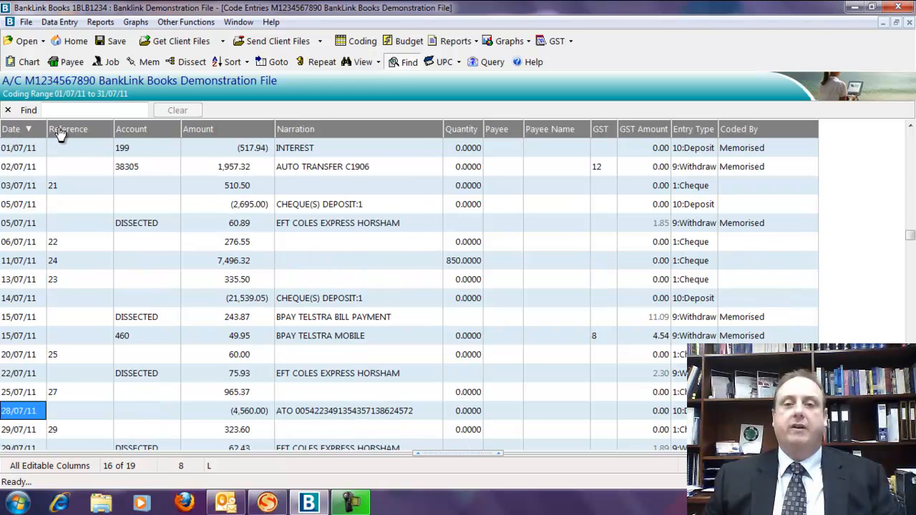
mouse_move(120, 241)
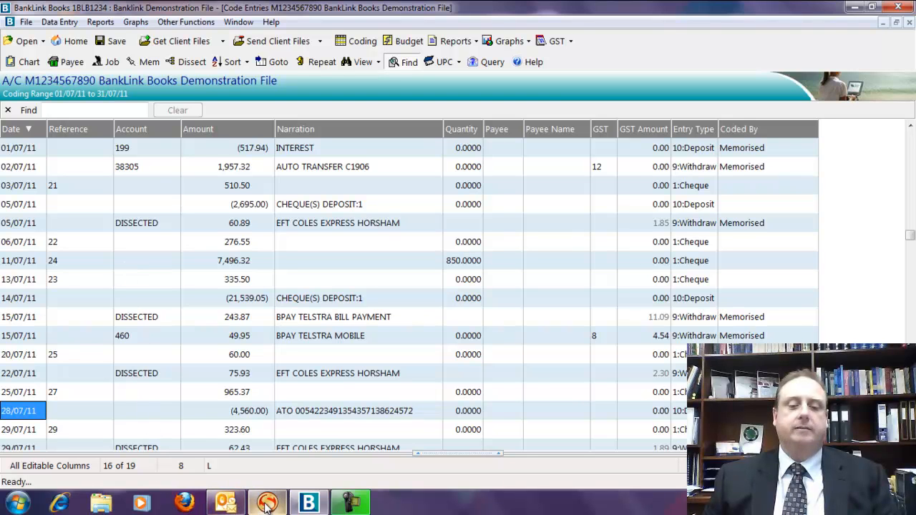
Step: Bring up Quicken's sample2 Business Chequing register from the taskbar
click(267, 502)
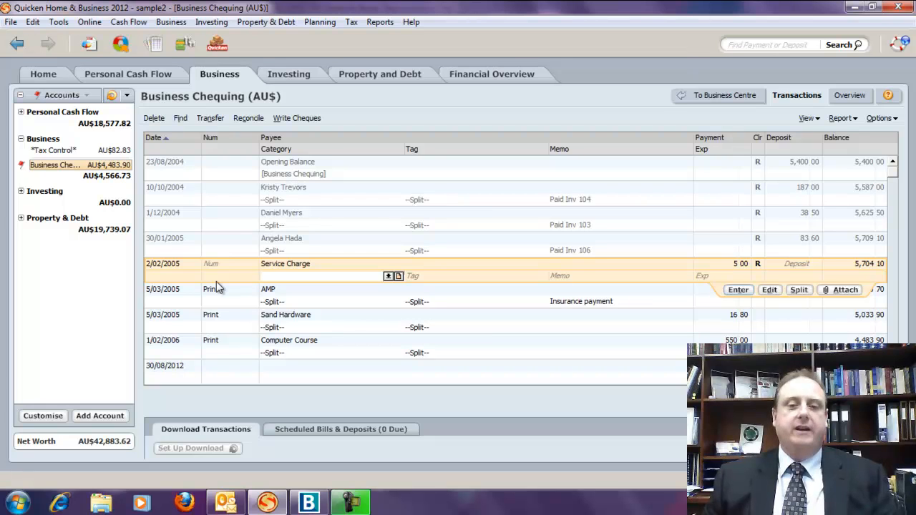
mouse_move(166, 145)
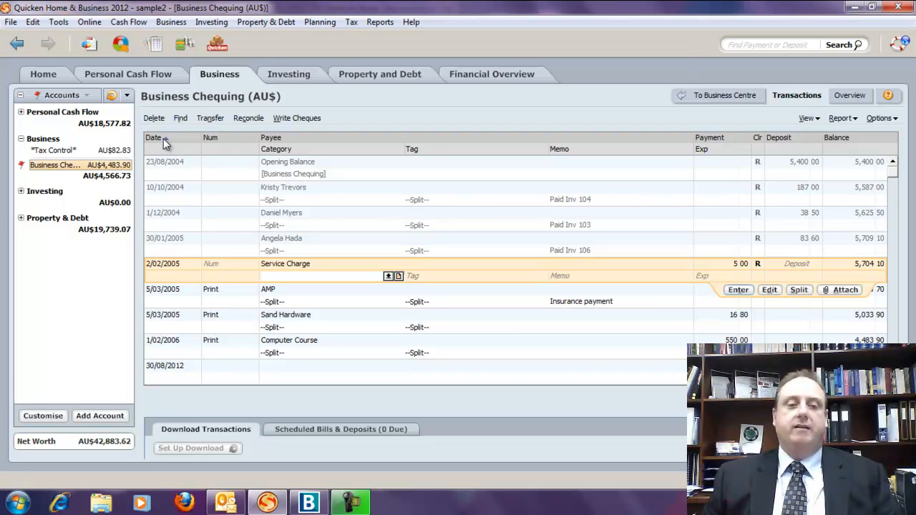
mouse_move(211, 138)
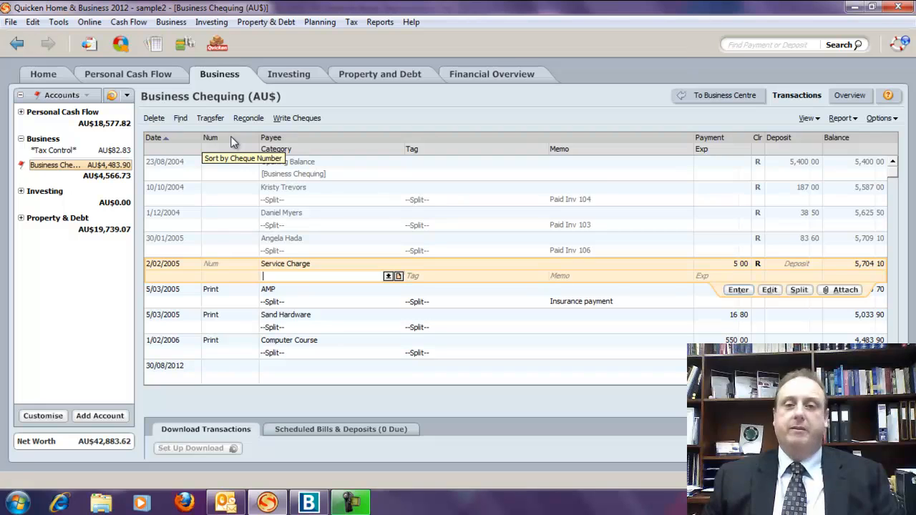
mouse_move(282, 143)
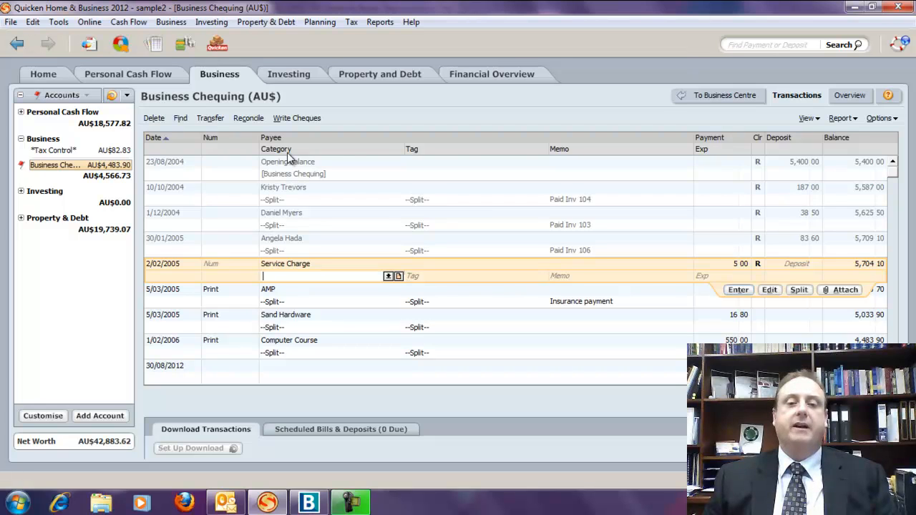
mouse_move(729, 151)
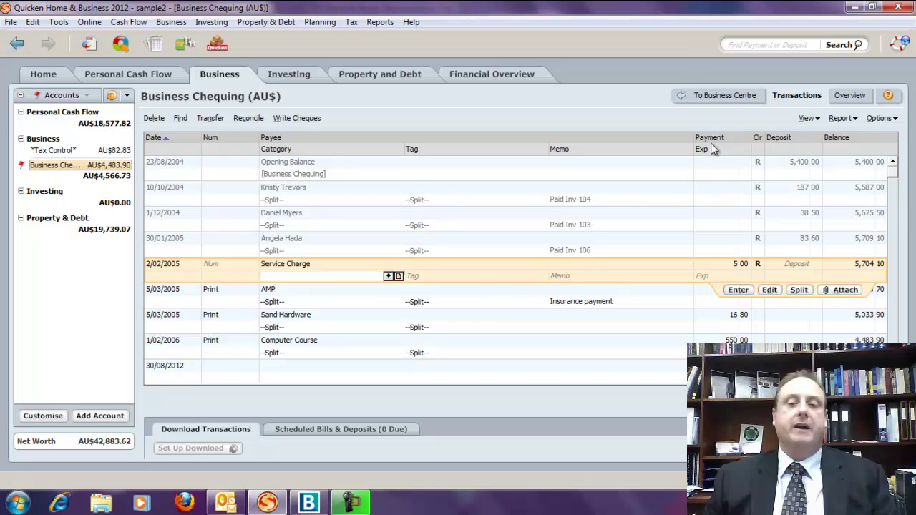
mouse_move(726, 192)
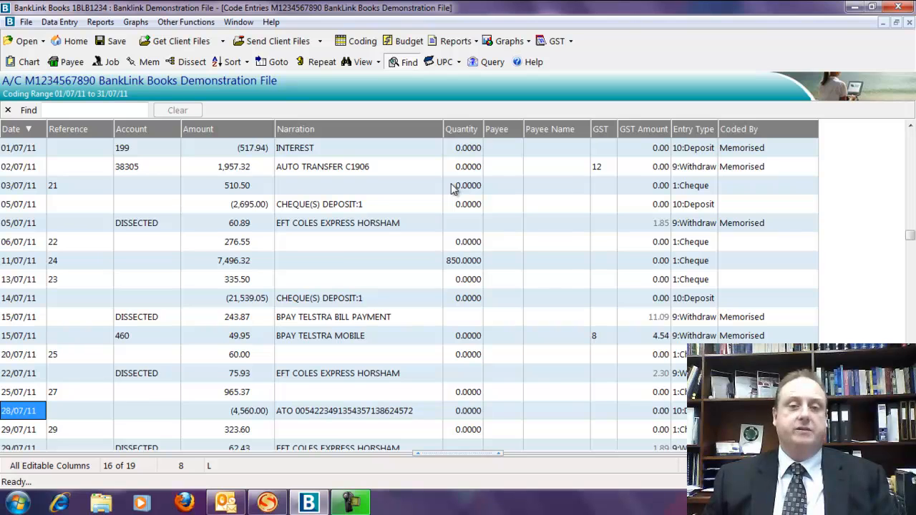
mouse_move(208, 419)
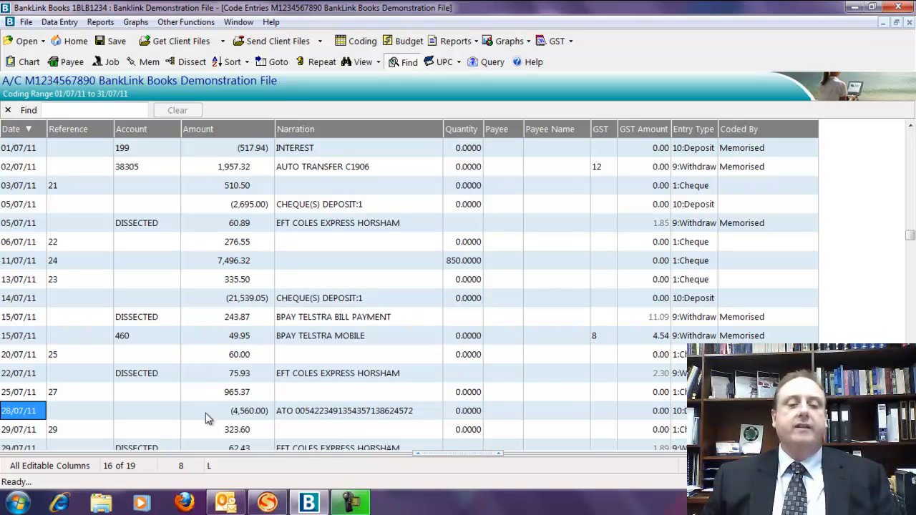
mouse_move(298, 309)
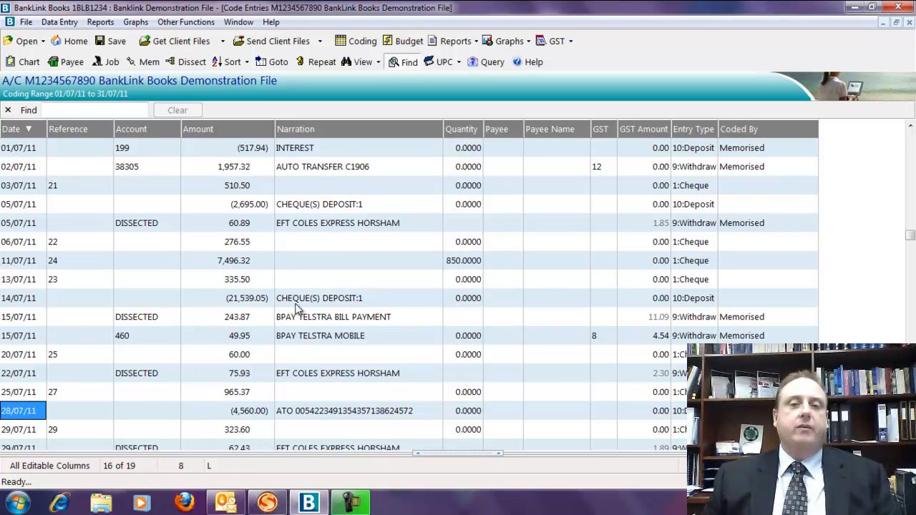
mouse_move(179, 237)
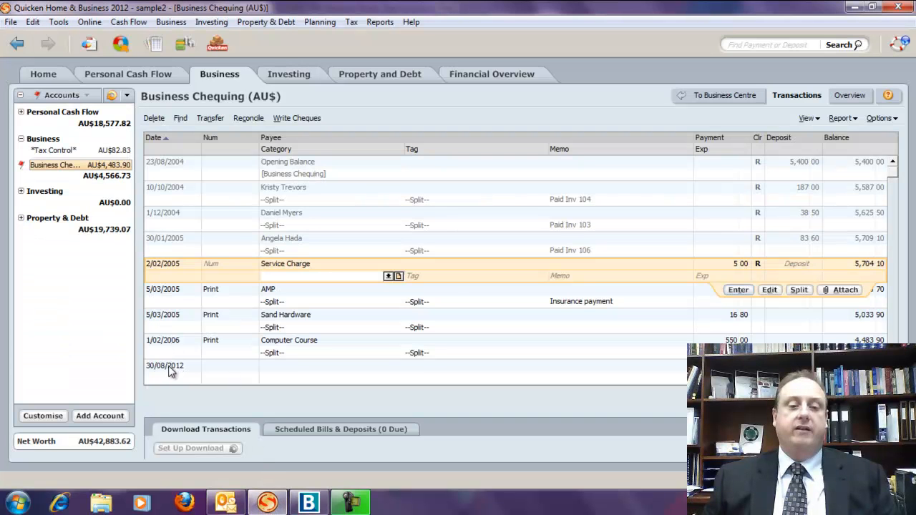
mouse_move(213, 371)
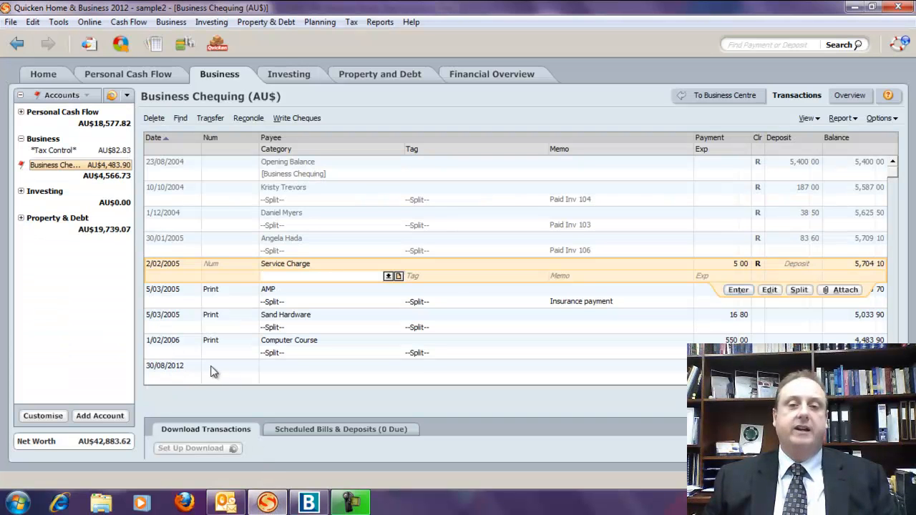
mouse_move(499, 367)
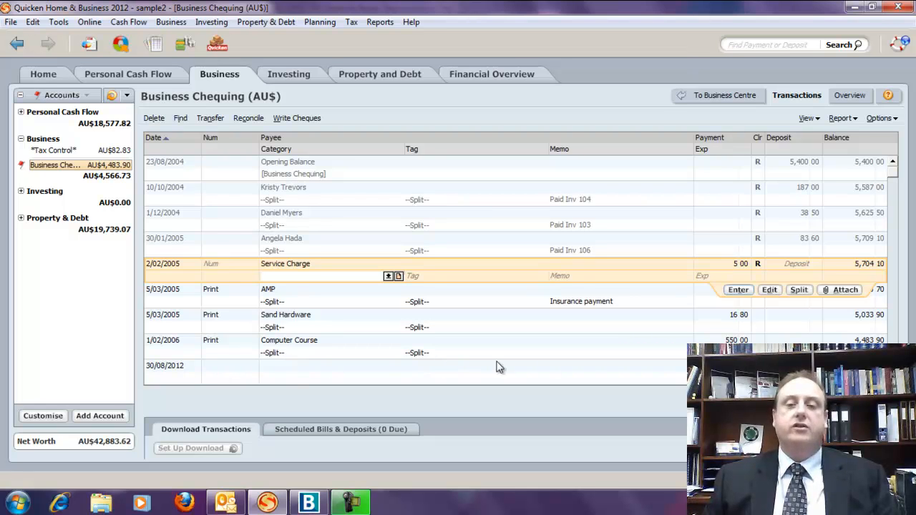
mouse_move(279, 386)
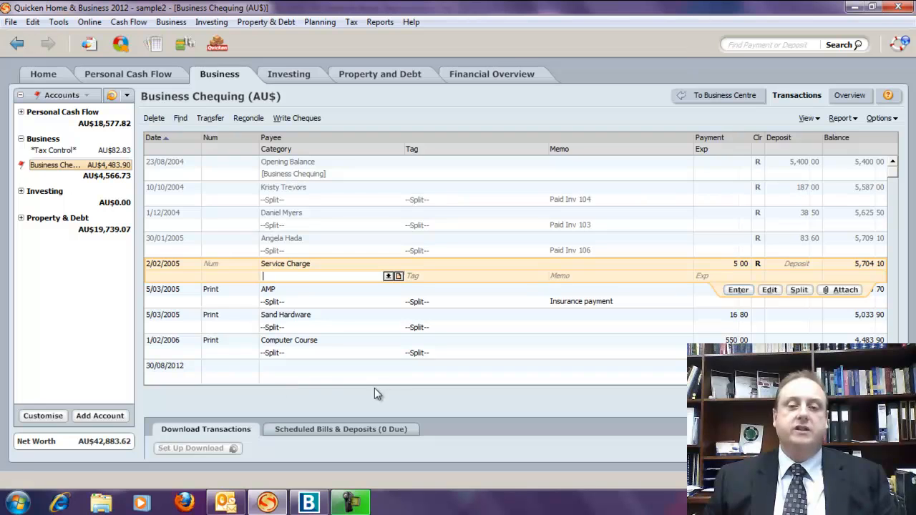
mouse_move(660, 409)
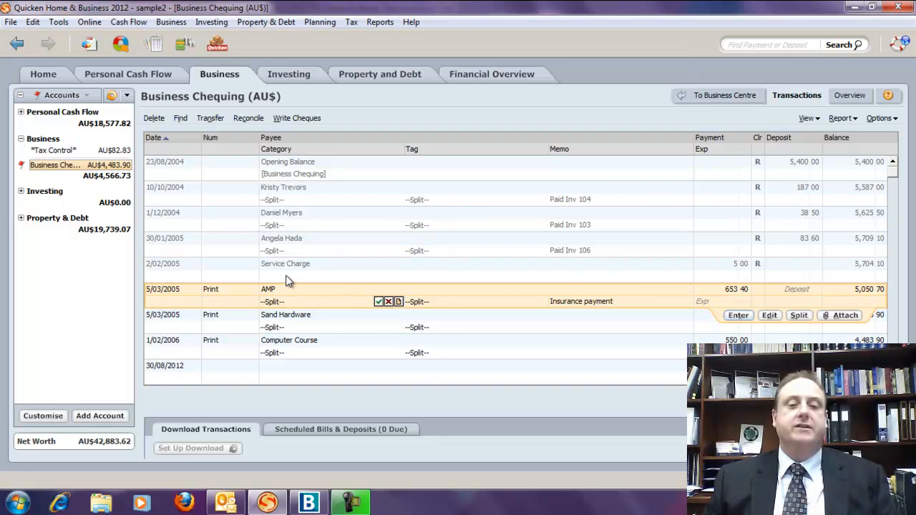
Step: Categorise Quicken's Service Charge transaction as Expenses > Bank charges and record it
click(285, 263)
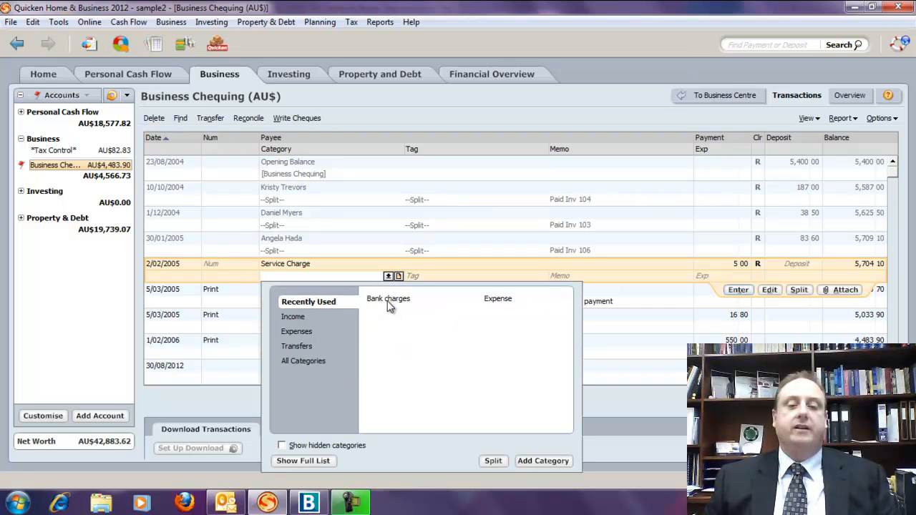
click(296, 331)
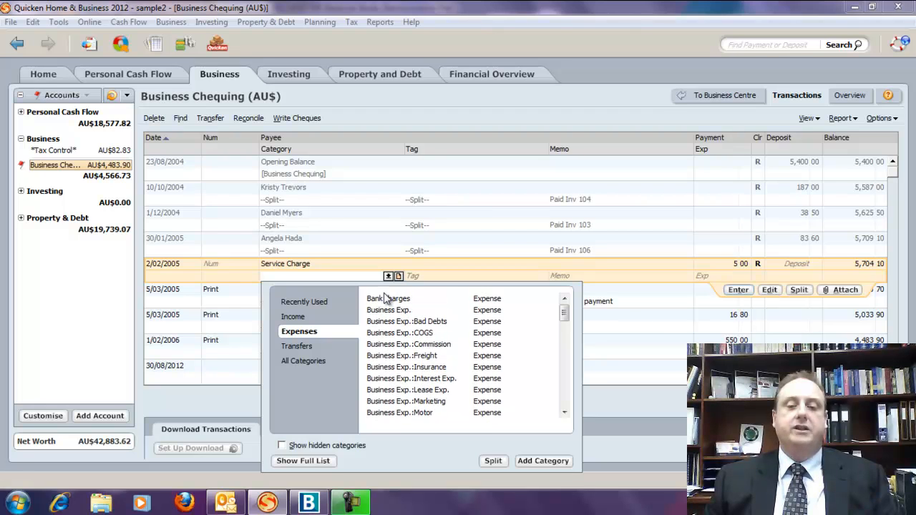
click(388, 298)
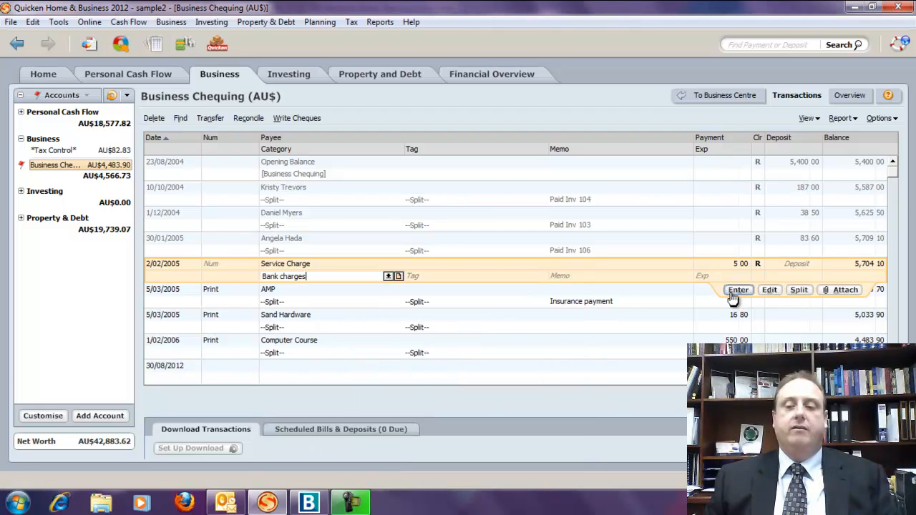
click(738, 289)
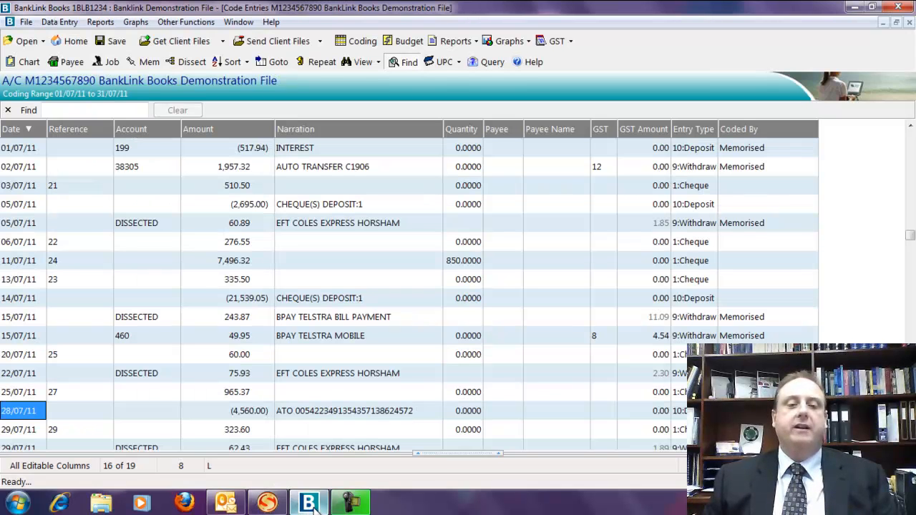
mouse_move(159, 327)
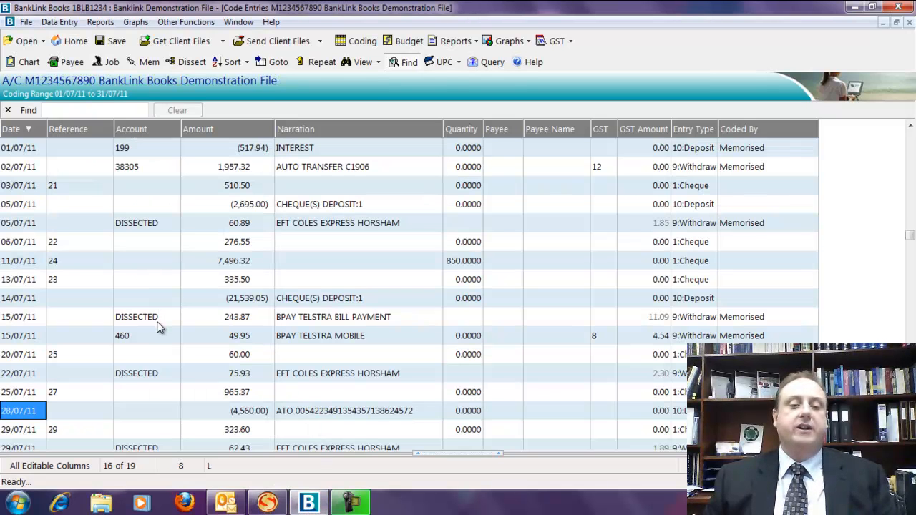
mouse_move(299, 304)
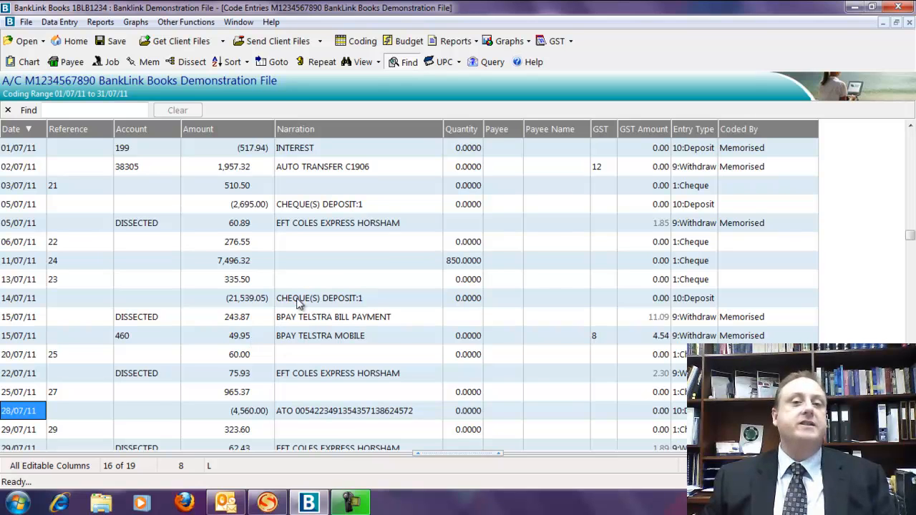
mouse_move(149, 62)
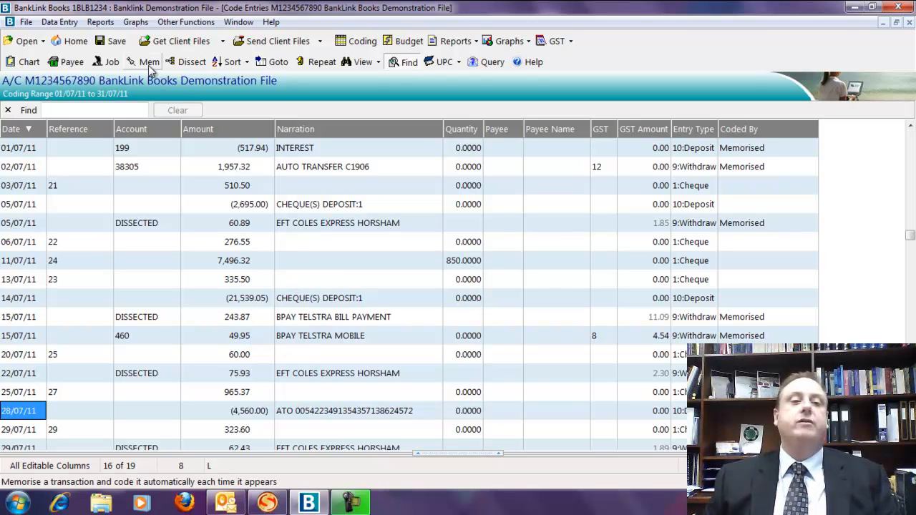
mouse_move(148, 61)
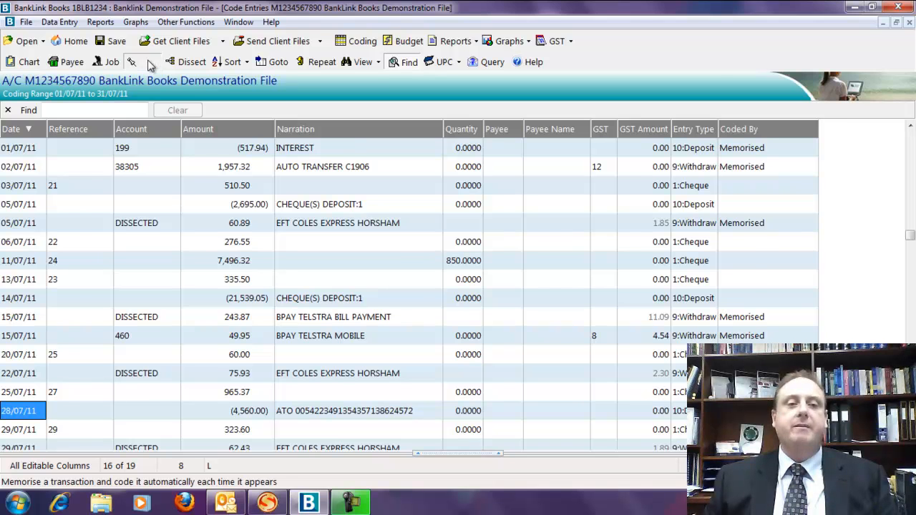
Step: Open Memorise Transaction for the 28/07/11 ATO 4,560.00 deposit
click(131, 62)
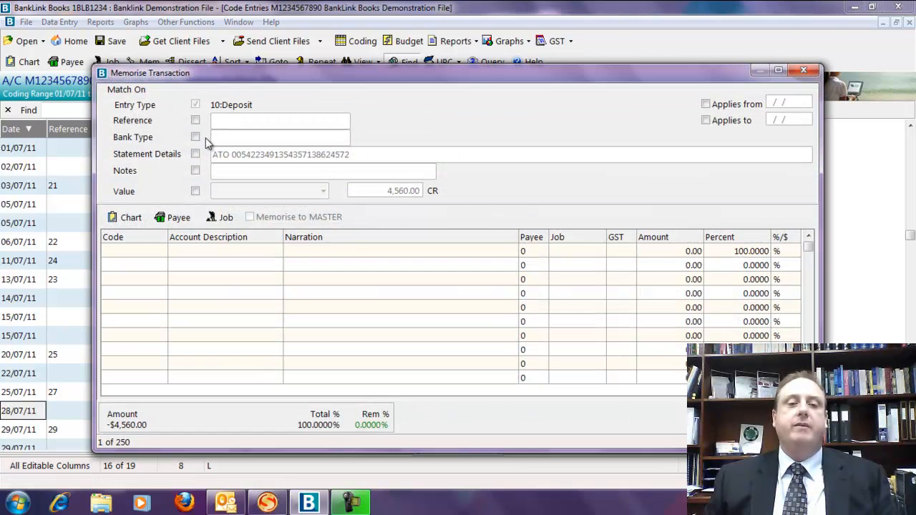
mouse_move(196, 154)
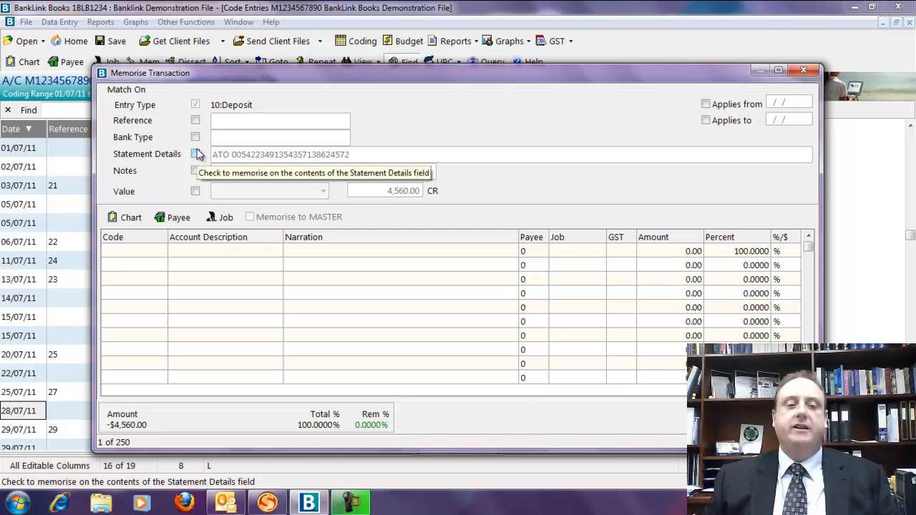
mouse_move(202, 109)
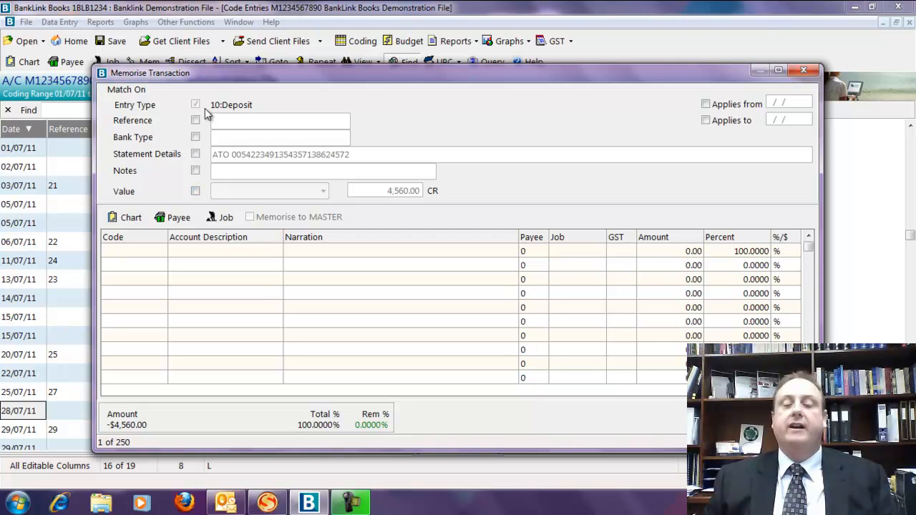
mouse_move(198, 198)
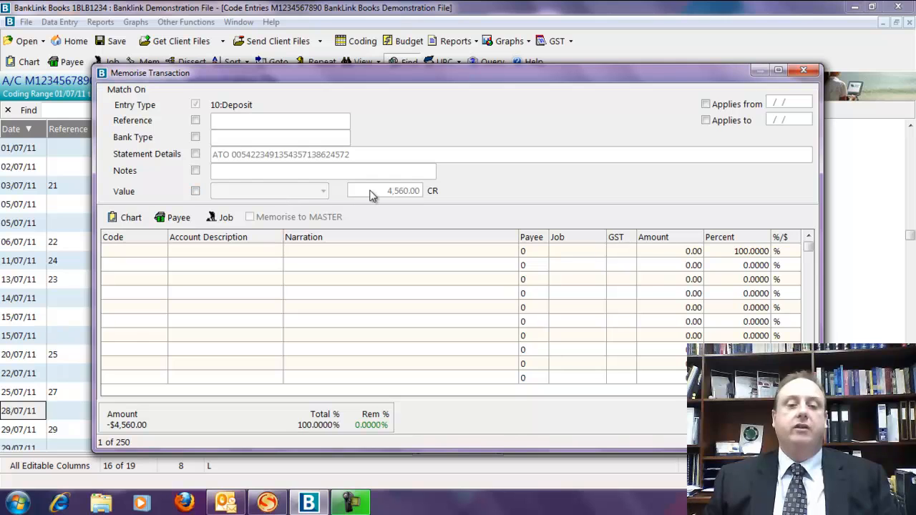
mouse_move(138, 254)
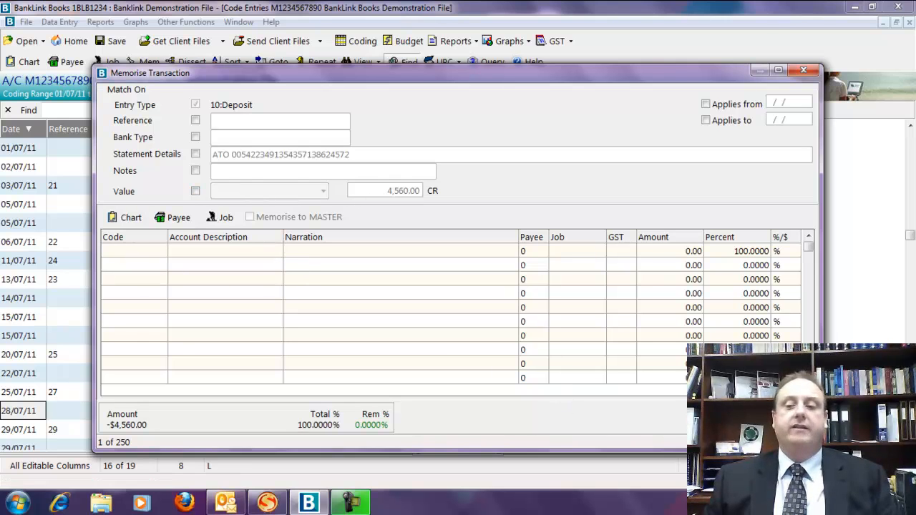
Step: Close the ATO deposit's Memorise Transaction window without saving
click(802, 70)
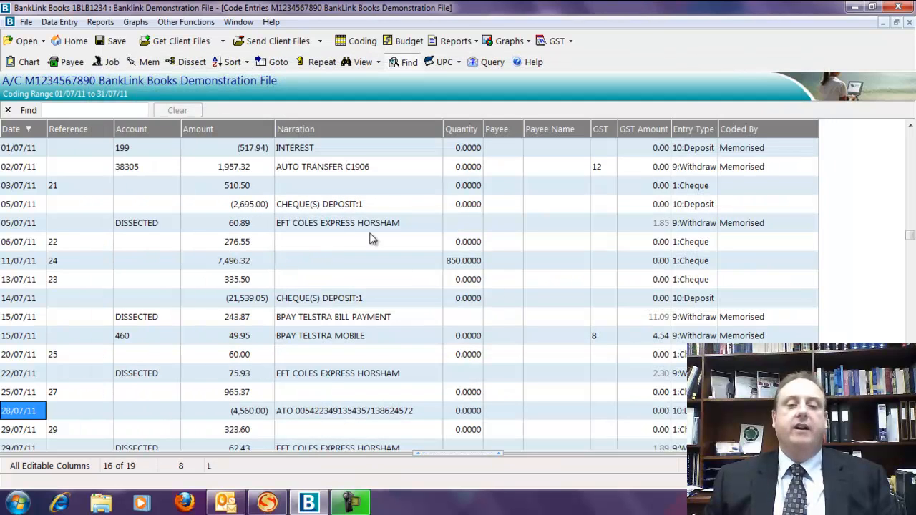
mouse_move(304, 231)
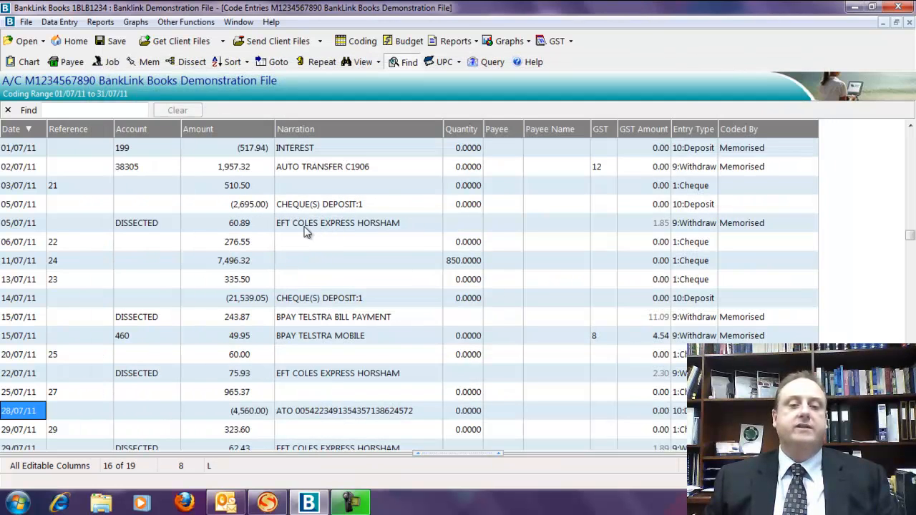
click(337, 223)
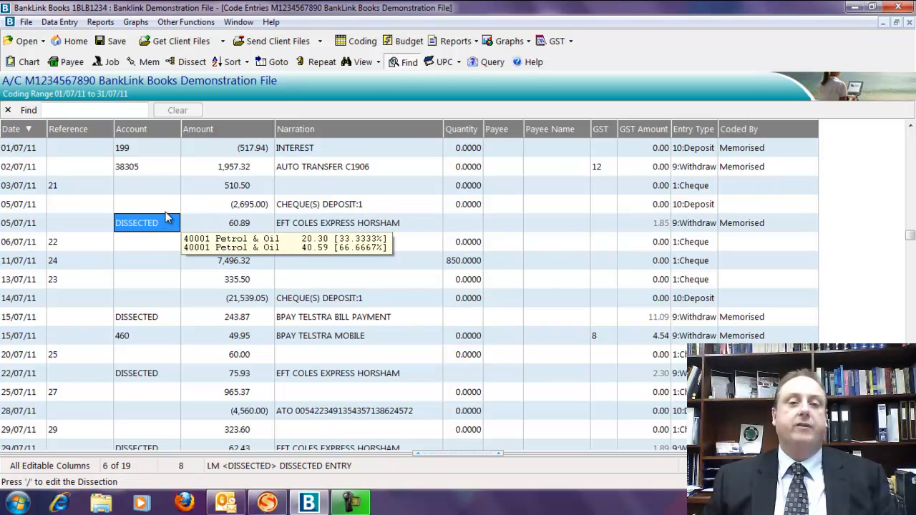
mouse_move(157, 247)
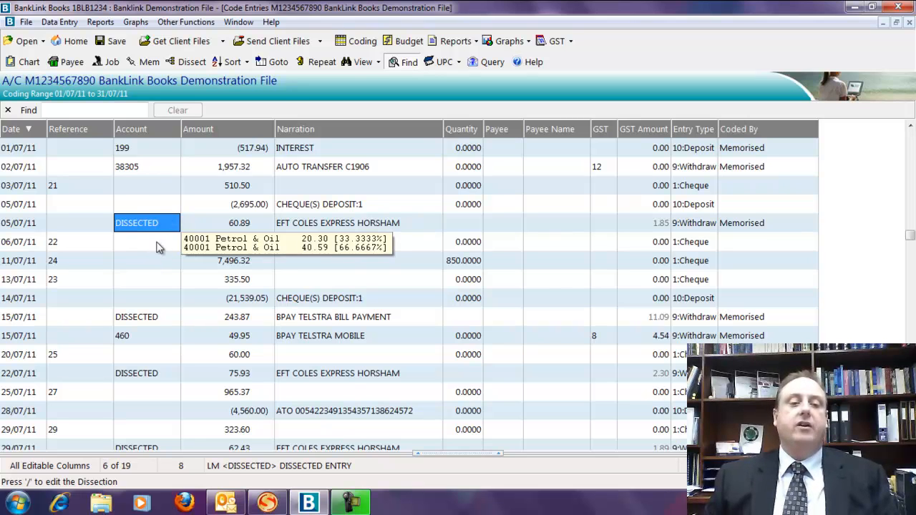
mouse_move(152, 192)
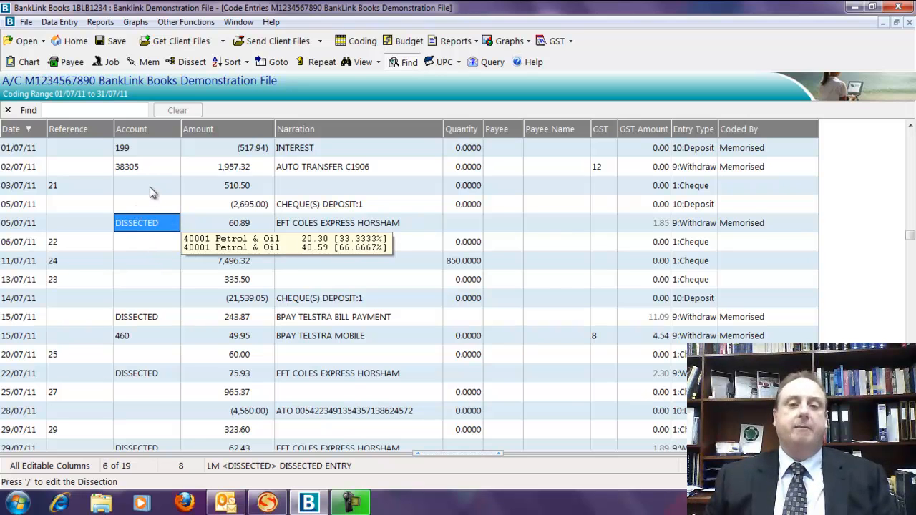
click(147, 185)
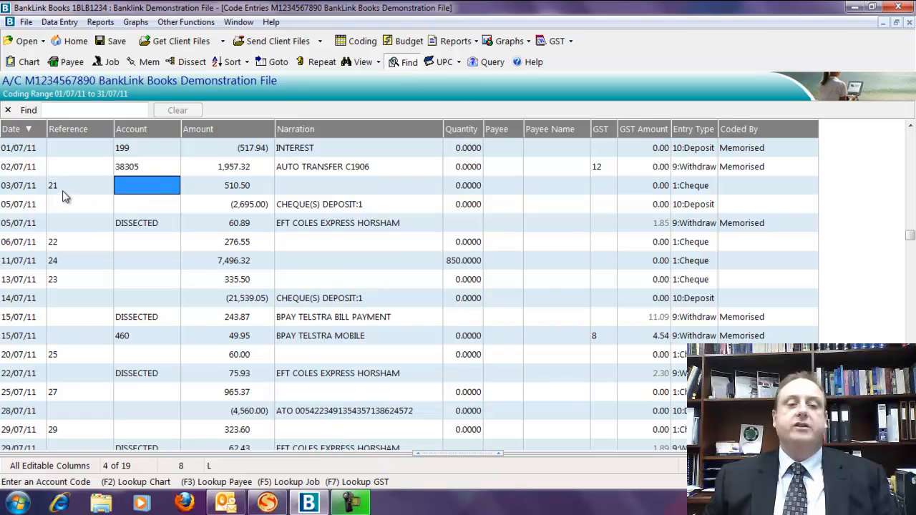
mouse_move(65, 61)
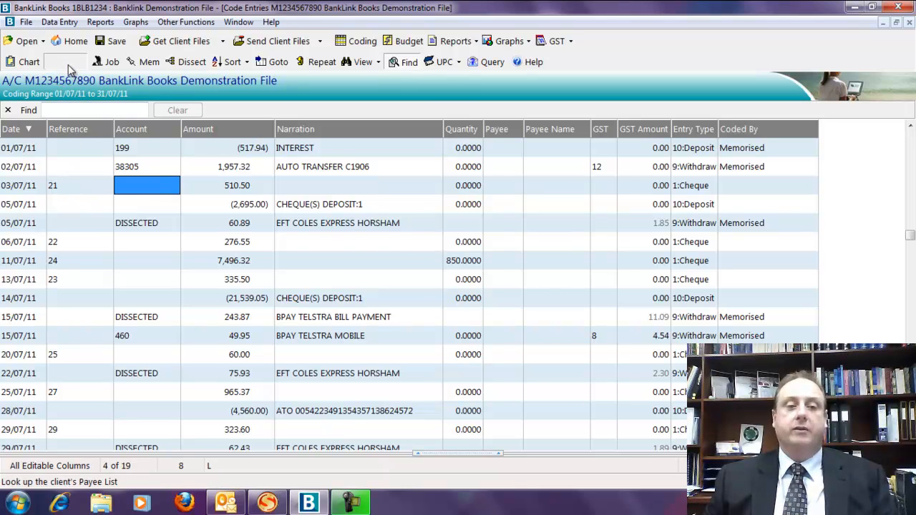
Step: Assign payee 7 Elders - Chemical to the 510.50 cheque and check account 319's name
click(65, 62)
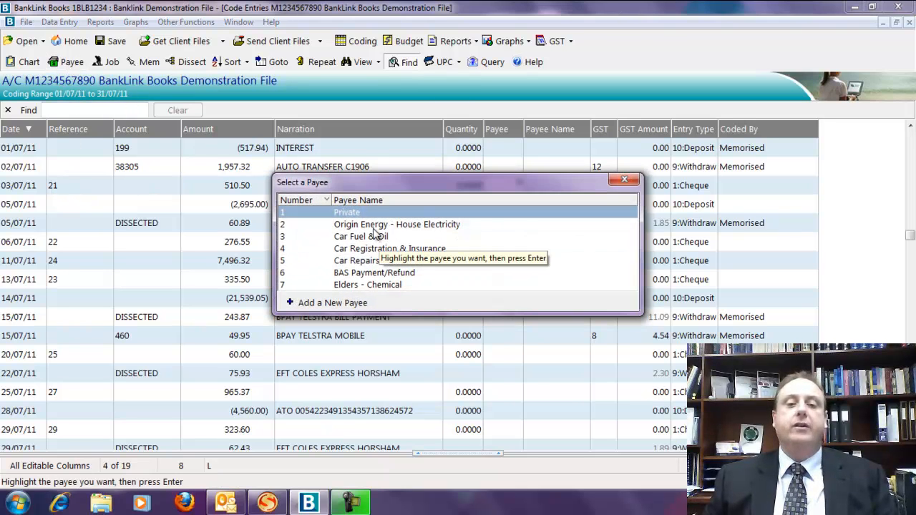
mouse_move(377, 297)
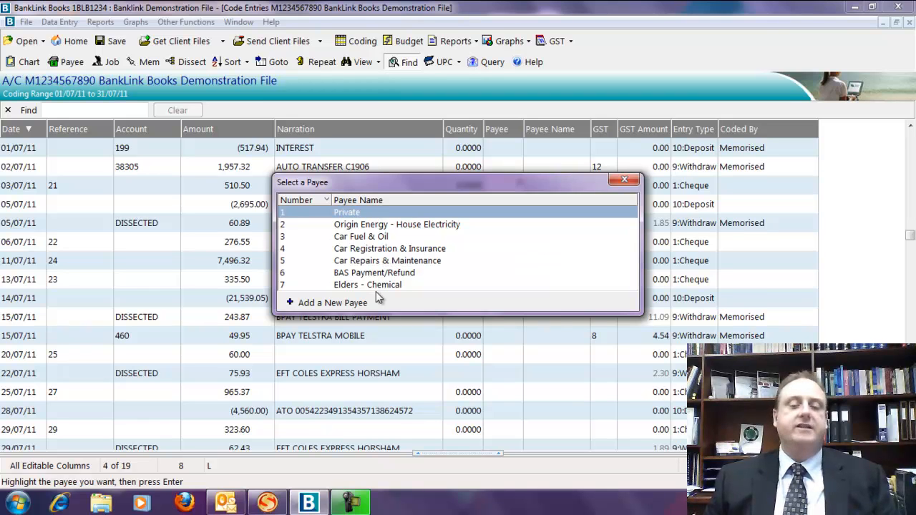
mouse_move(374, 293)
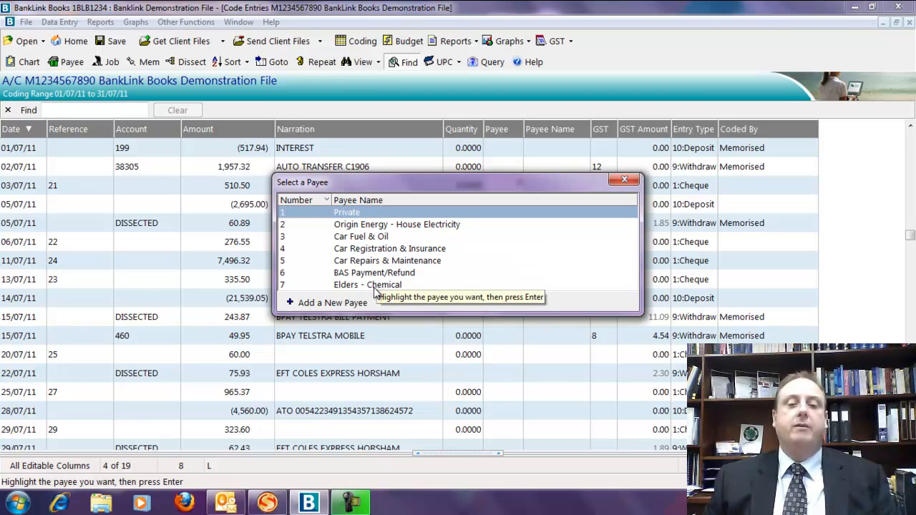
click(367, 284)
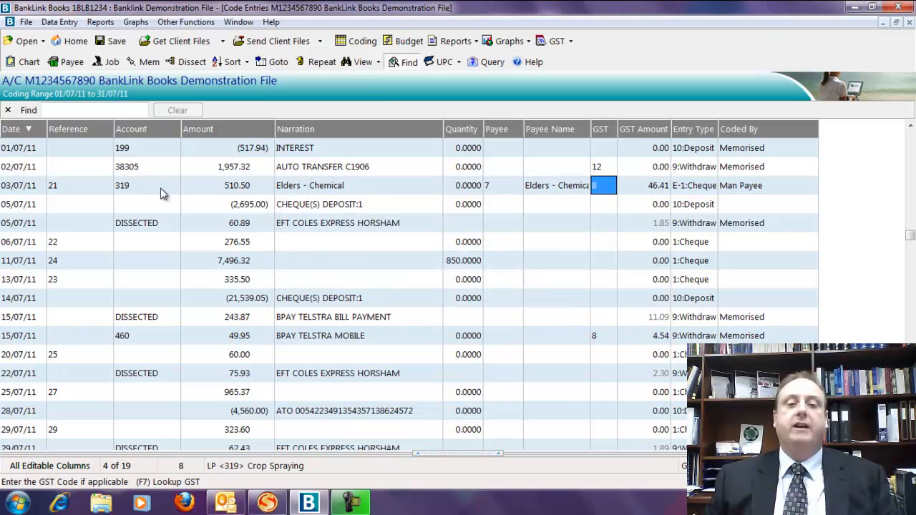
click(123, 185)
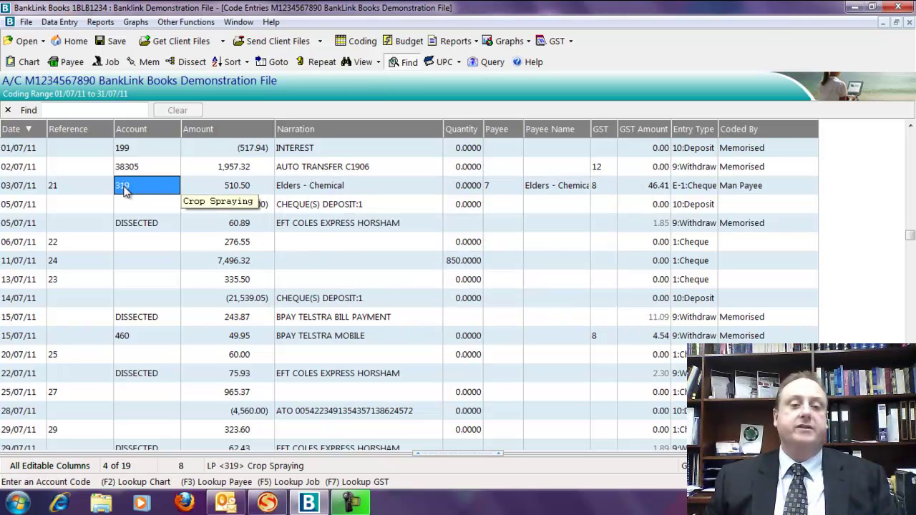
mouse_move(379, 192)
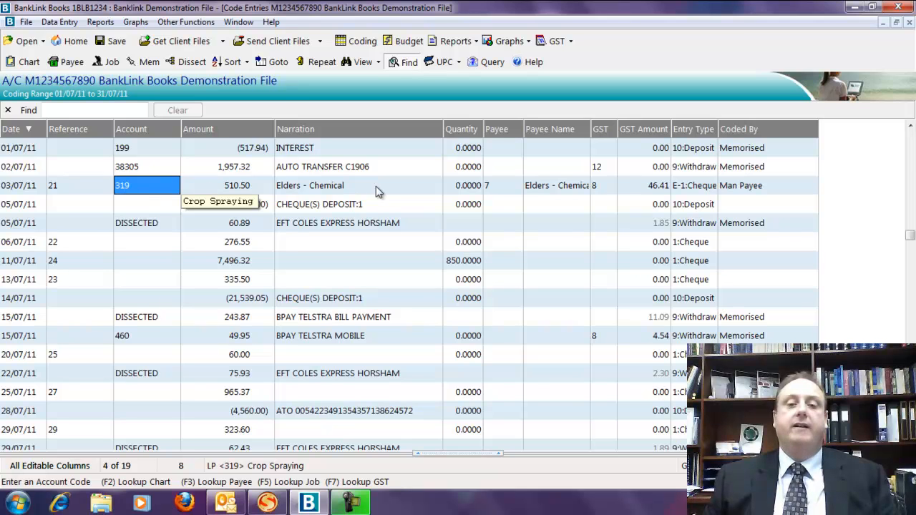
mouse_move(574, 197)
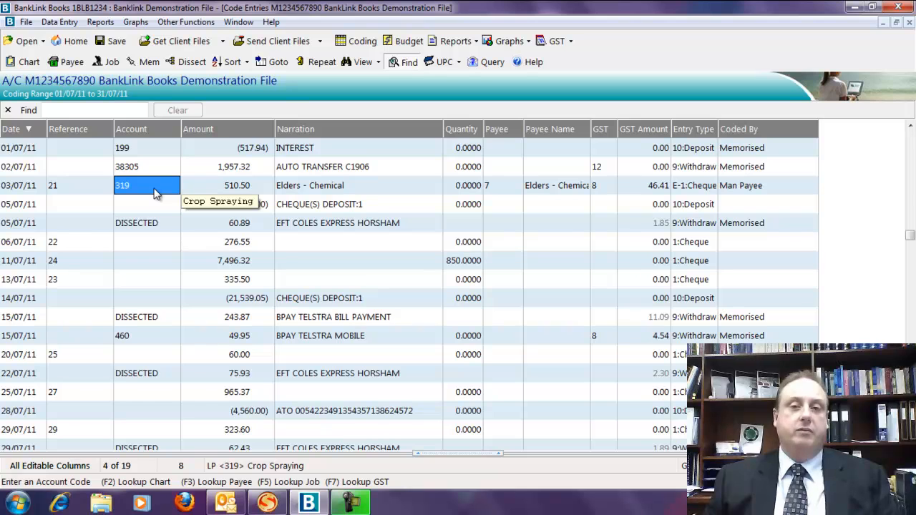
mouse_move(143, 230)
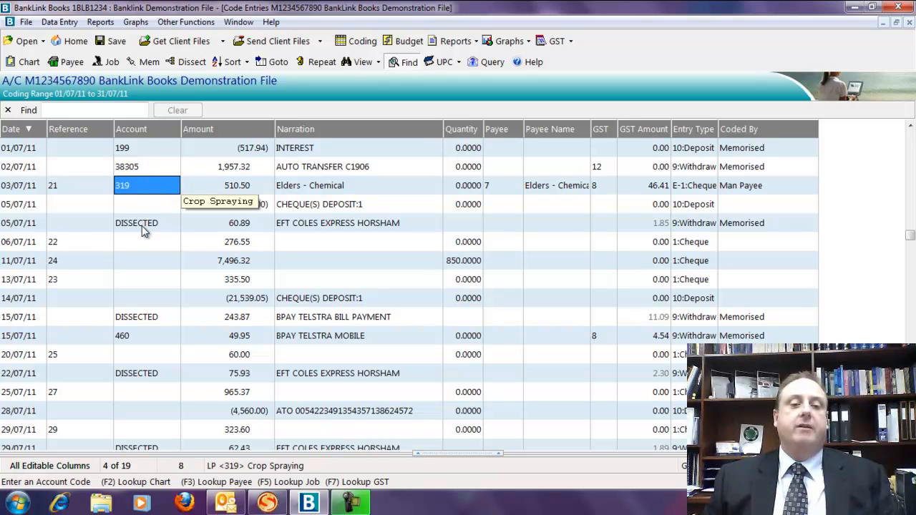
click(136, 223)
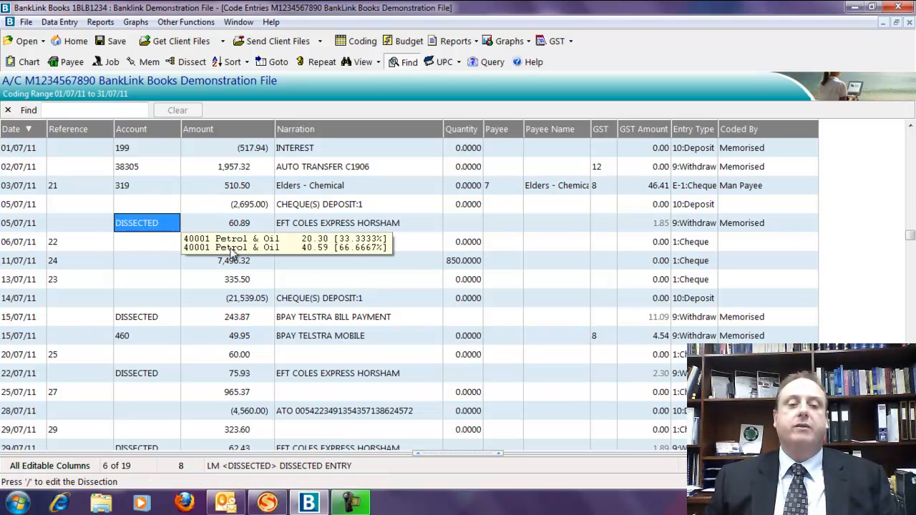
mouse_move(161, 228)
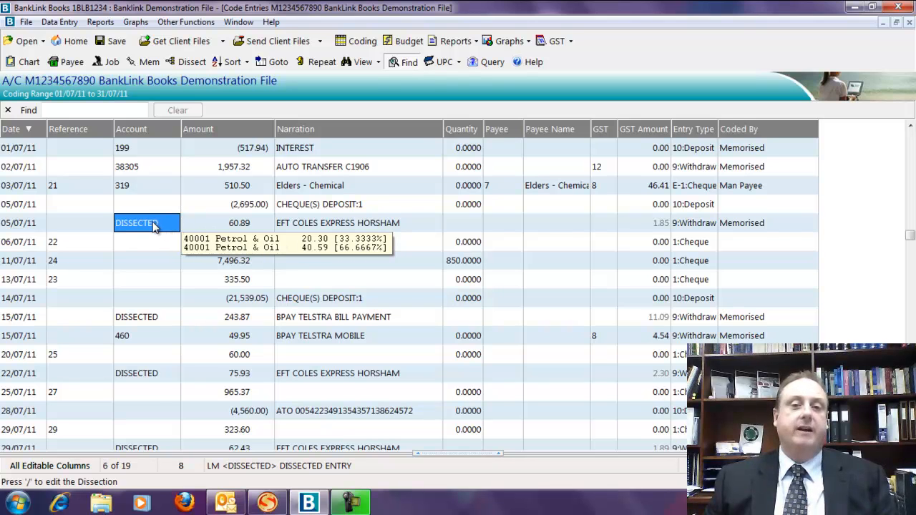
Step: Open the dissection of the 05/07/11 Coles Express 60.89 purchase
double_click(135, 222)
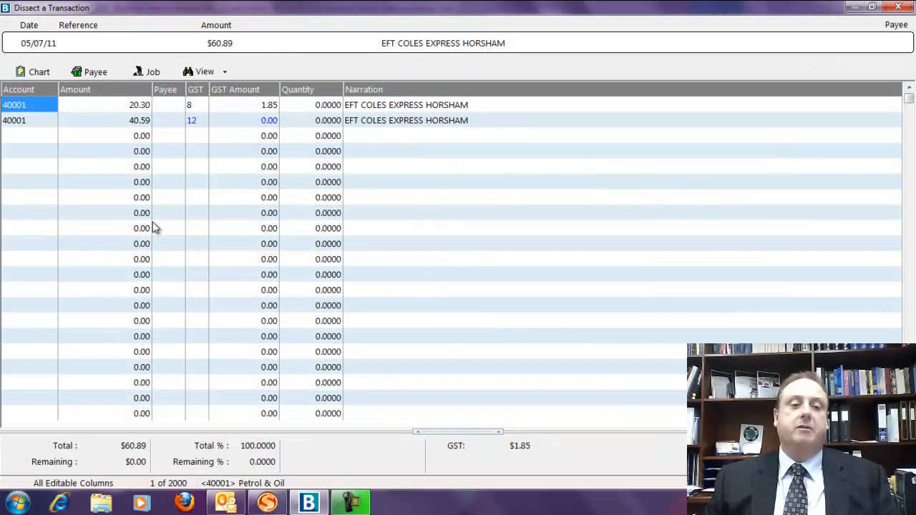
mouse_move(84, 119)
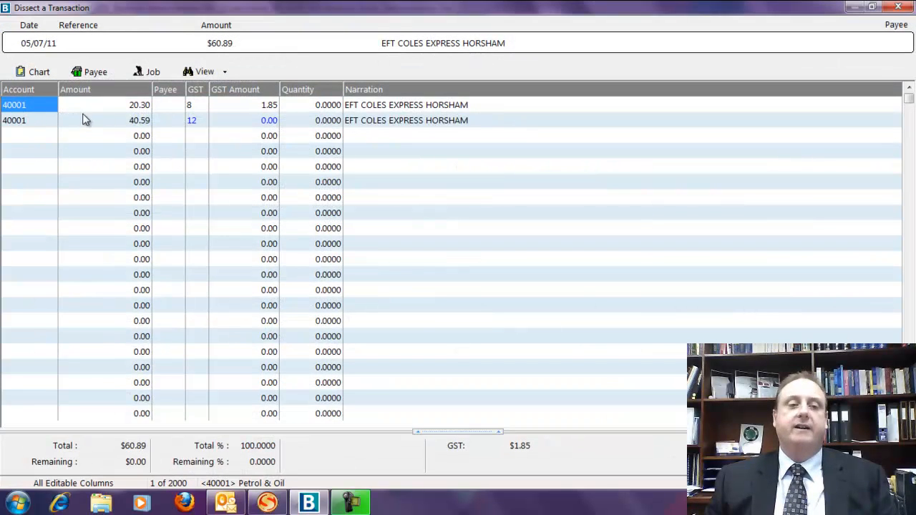
mouse_move(268, 107)
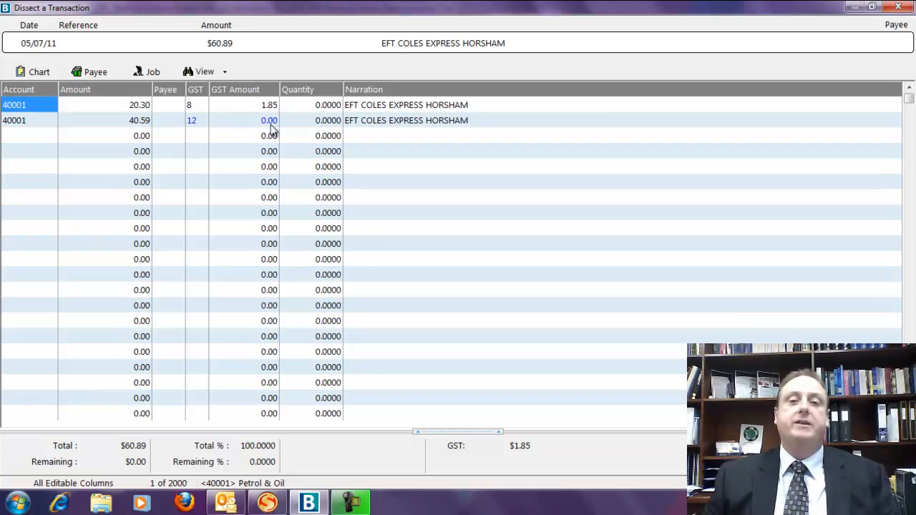
mouse_move(132, 113)
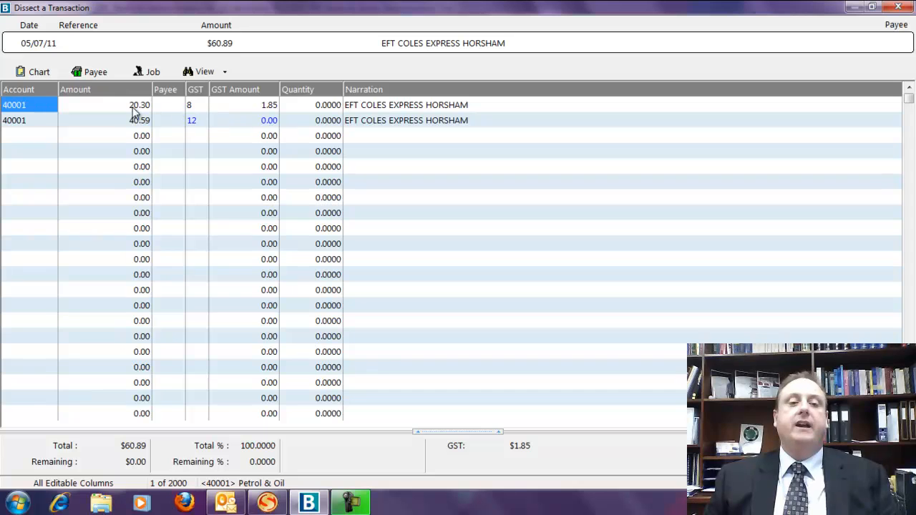
mouse_move(30, 140)
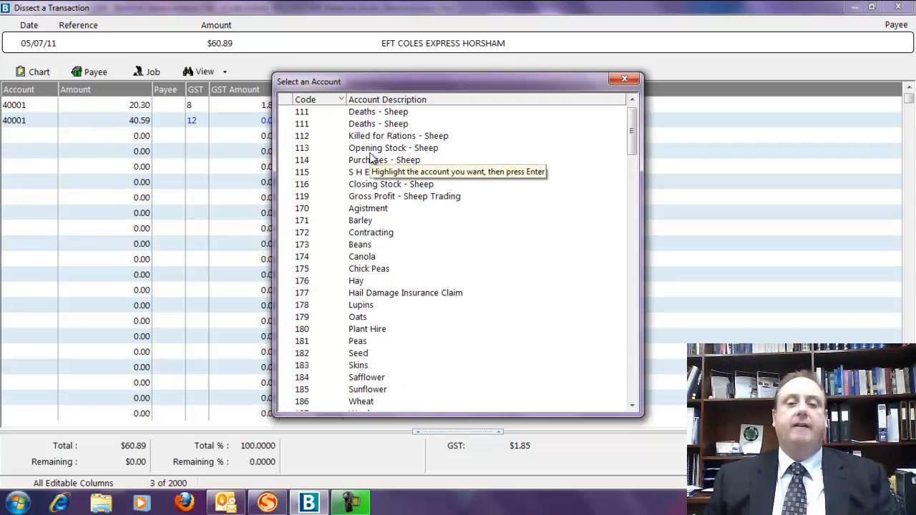
Step: Scroll the chart of accounts to see 370 Fuel & Oil and diesel sub-accounts
scroll(down, 3)
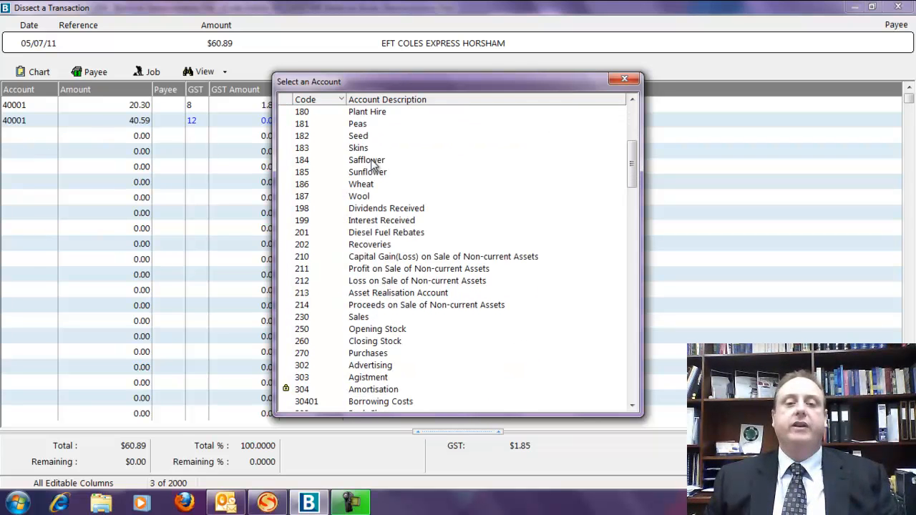
scroll(down, 3)
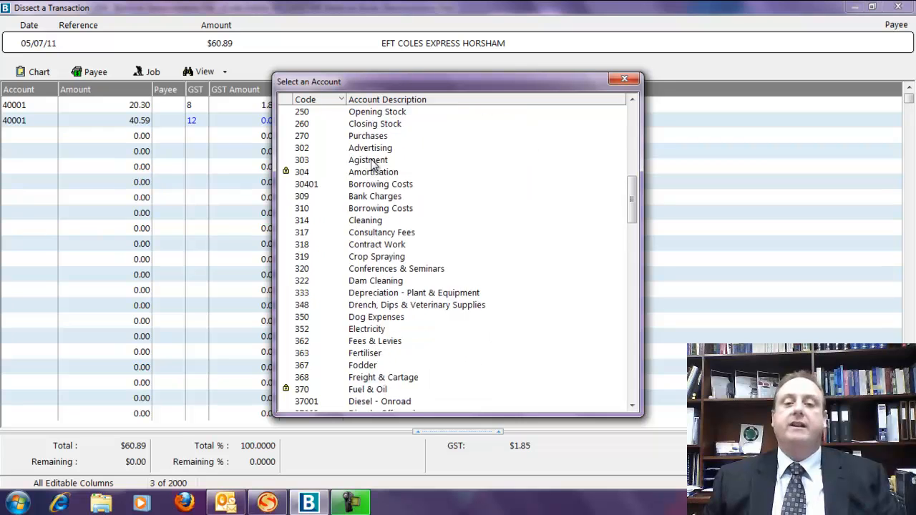
scroll(up, 3)
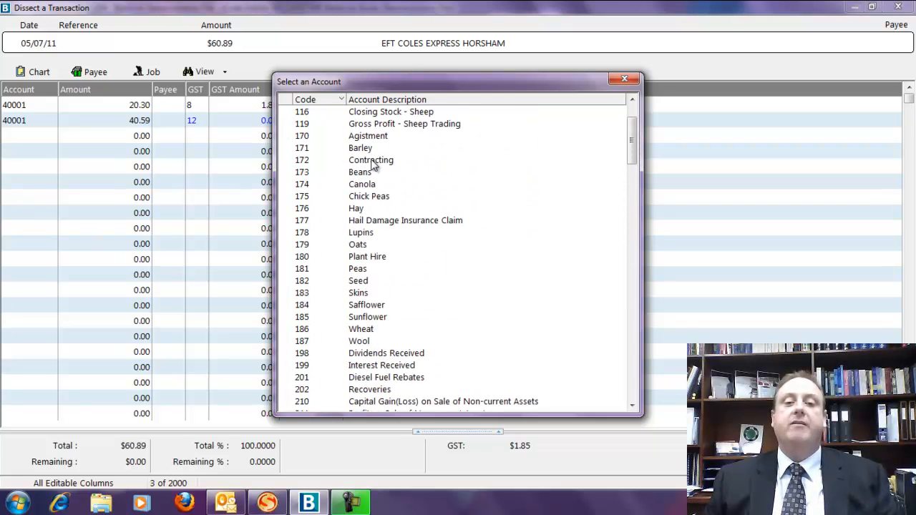
scroll(up, 3)
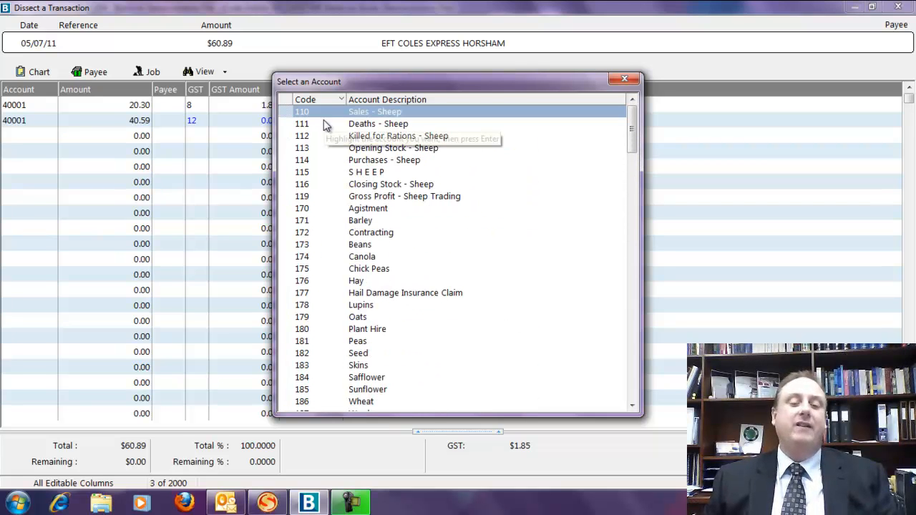
mouse_move(322, 161)
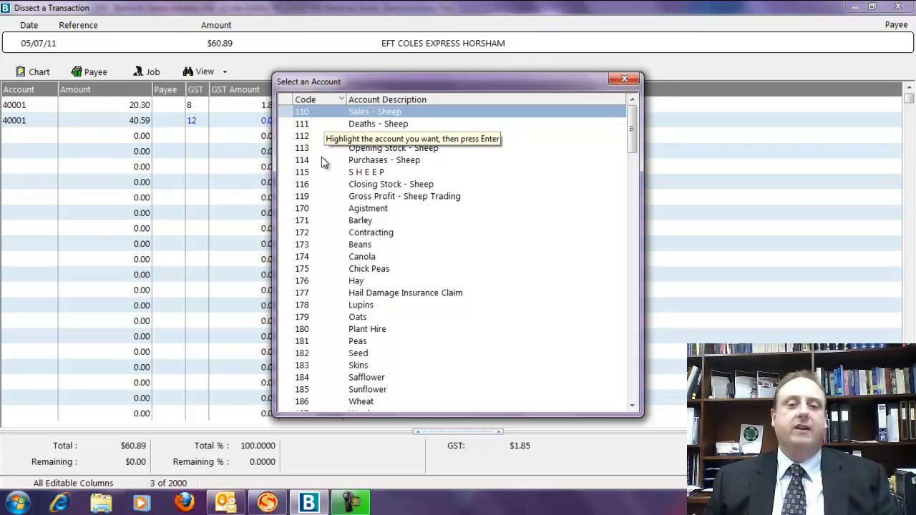
mouse_move(323, 226)
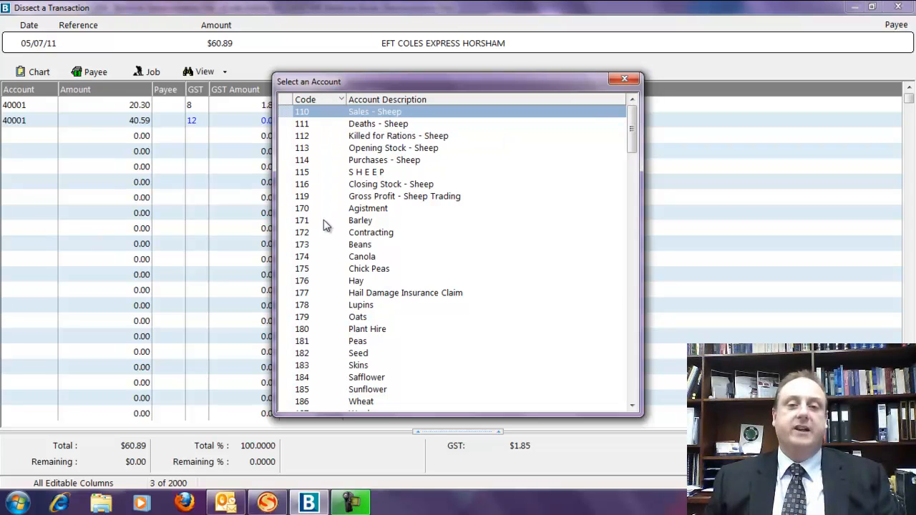
scroll(down, 3)
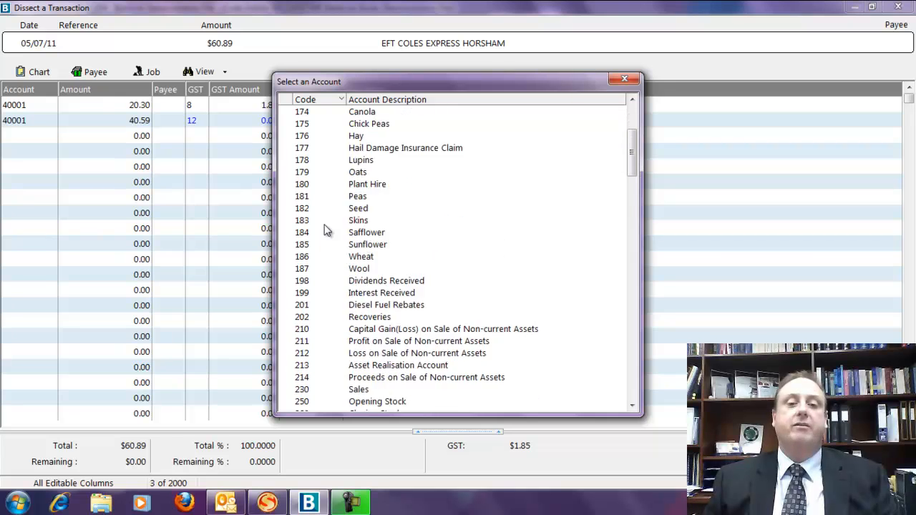
scroll(down, 3)
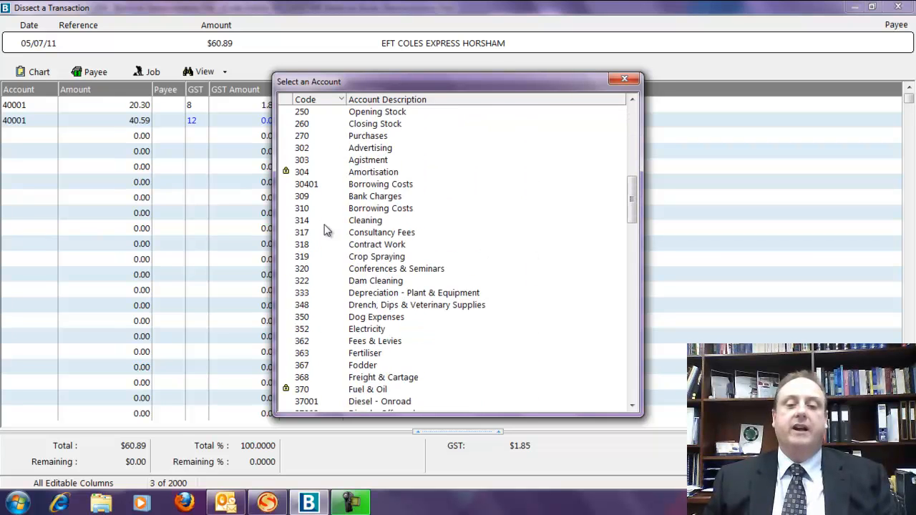
scroll(down, 3)
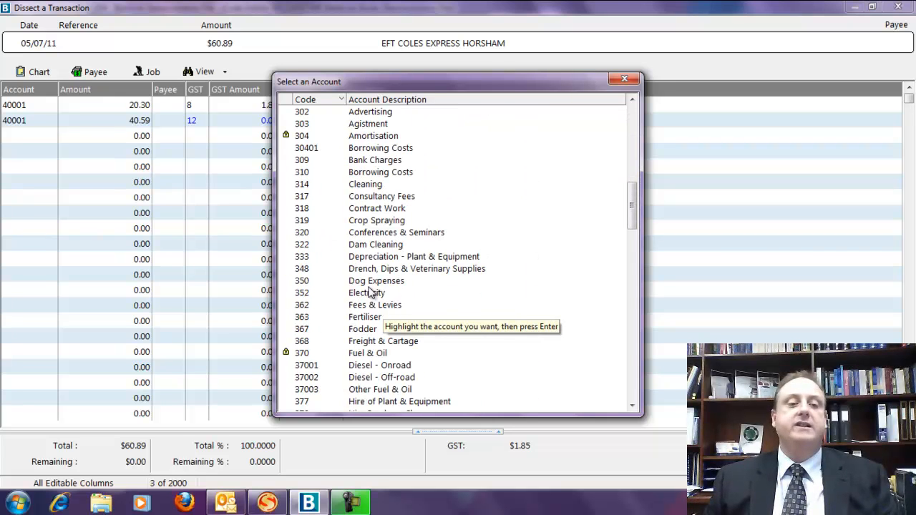
mouse_move(901, 77)
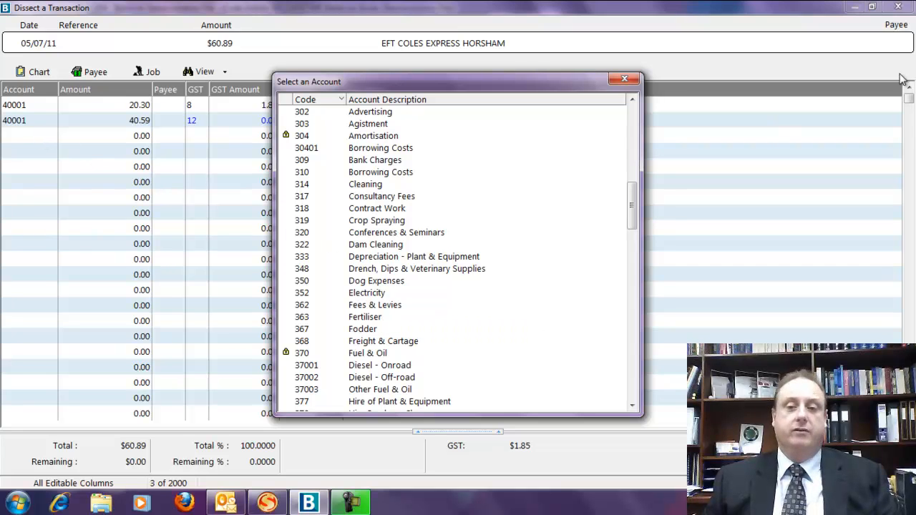
Step: Close the account lookup and view the GST class list for the second dissection line
click(623, 78)
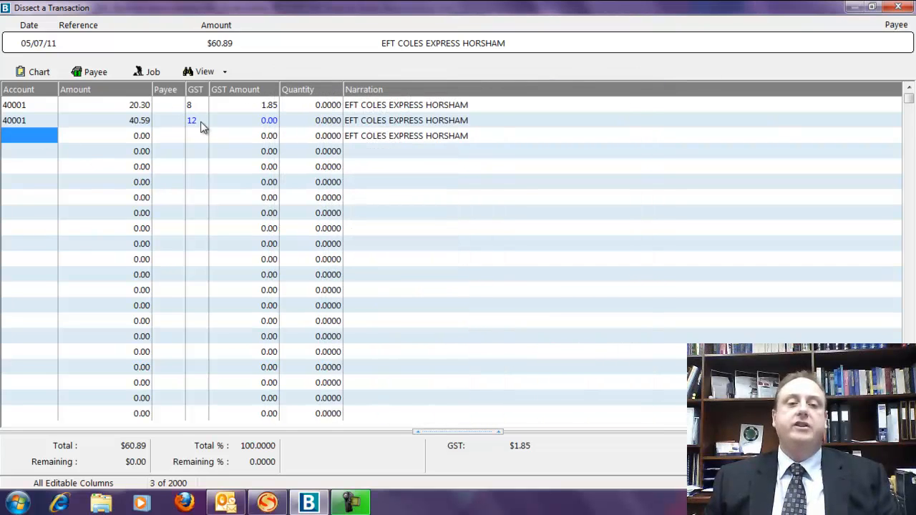
click(192, 121)
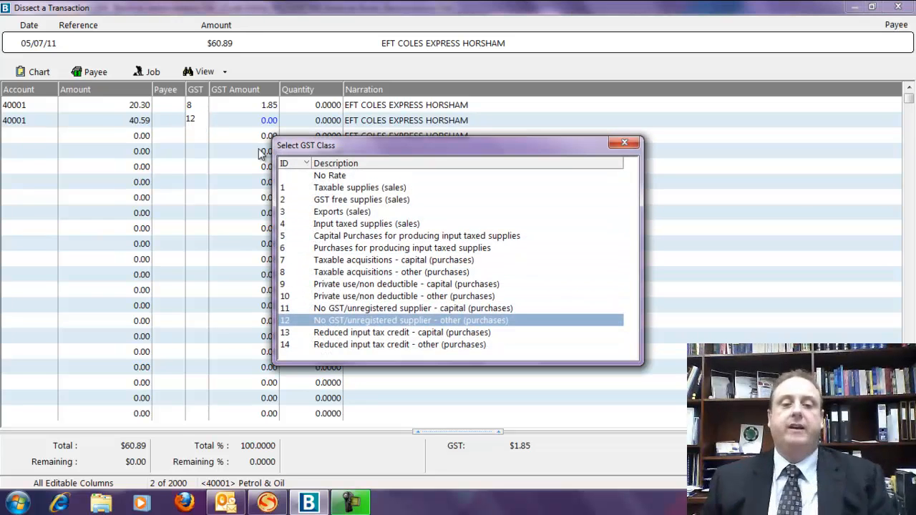
mouse_move(608, 114)
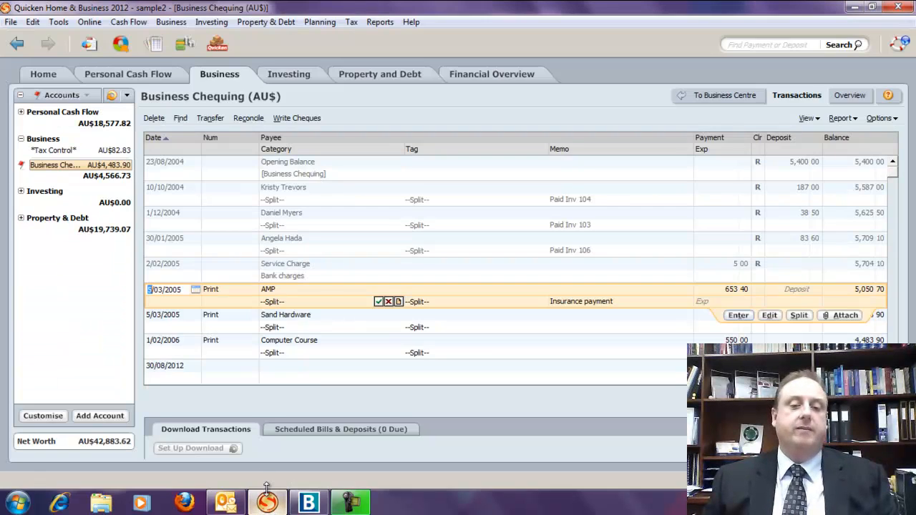
Step: Inspect the Sand Hardware split: Business Exp:COGS 15.27 with 1.53 NCG tax code
click(286, 314)
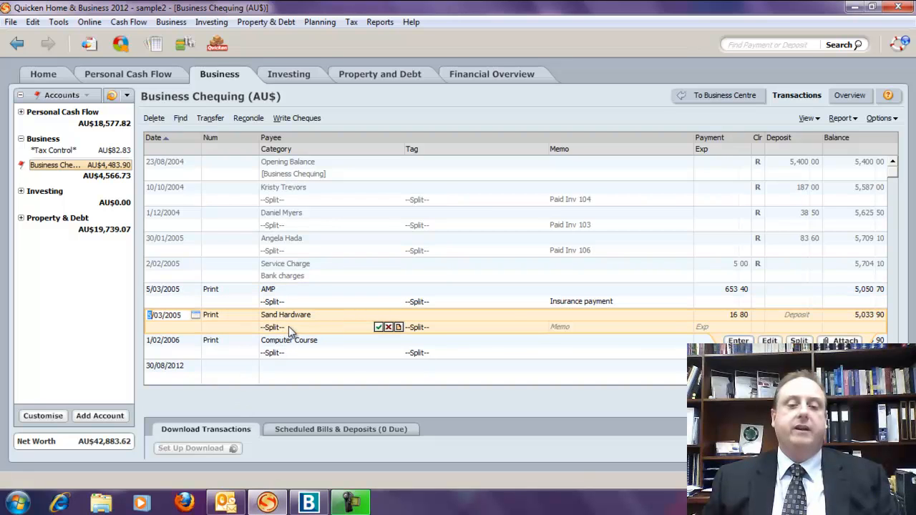
mouse_move(378, 327)
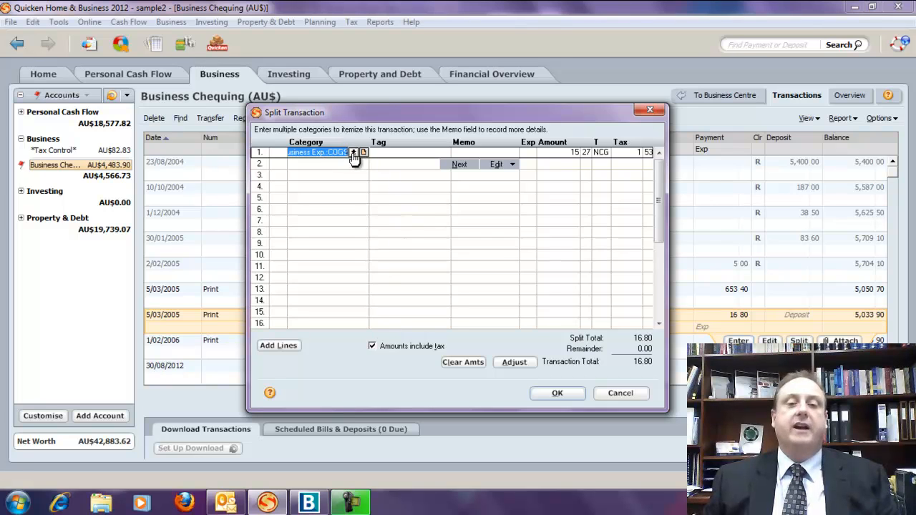
mouse_move(347, 201)
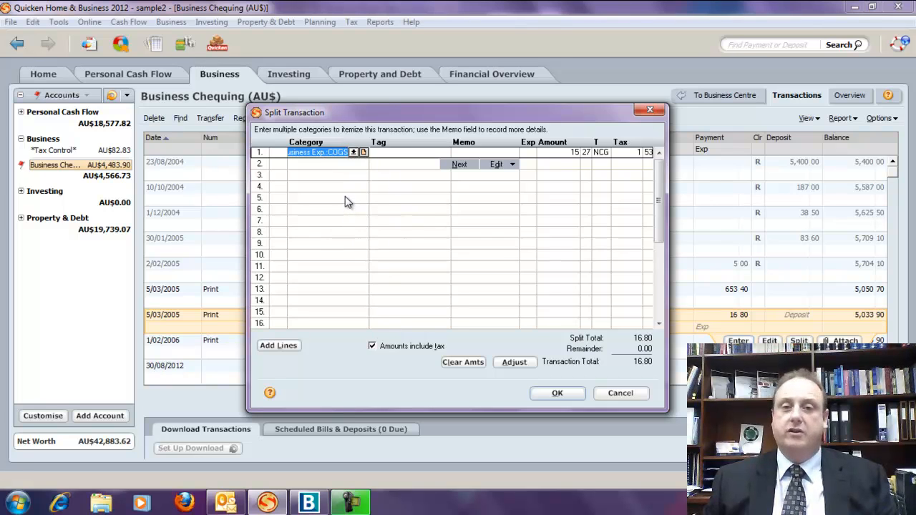
click(605, 151)
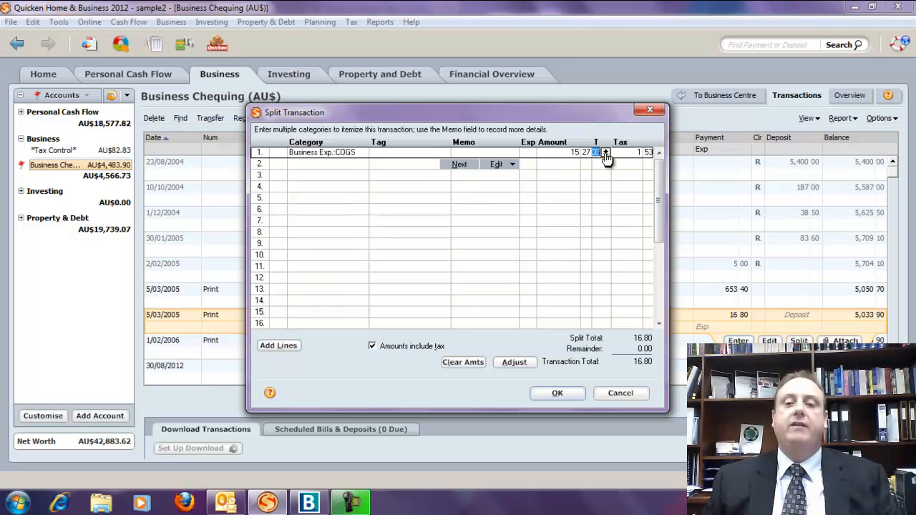
click(605, 151)
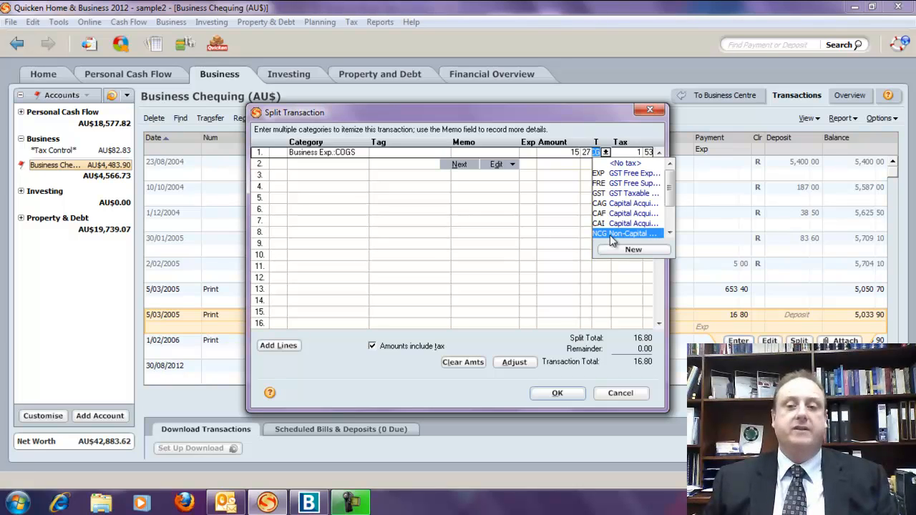
mouse_move(547, 179)
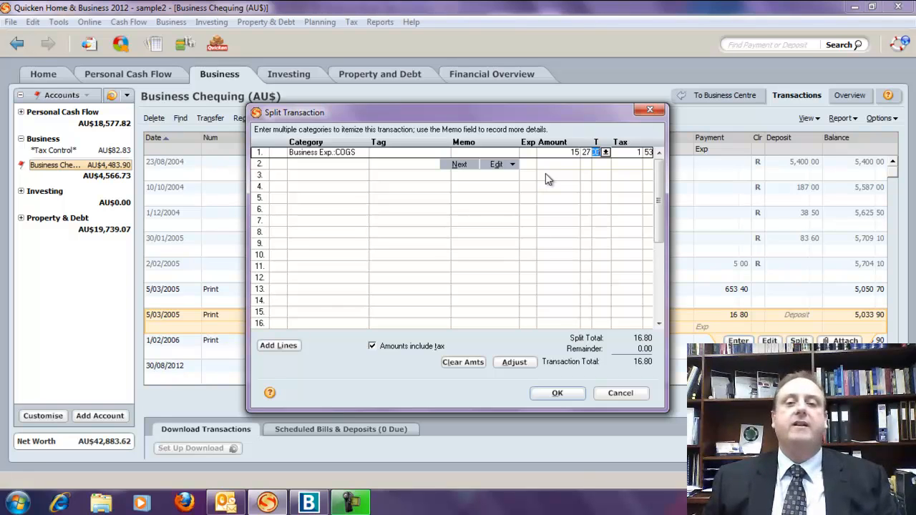
click(619, 393)
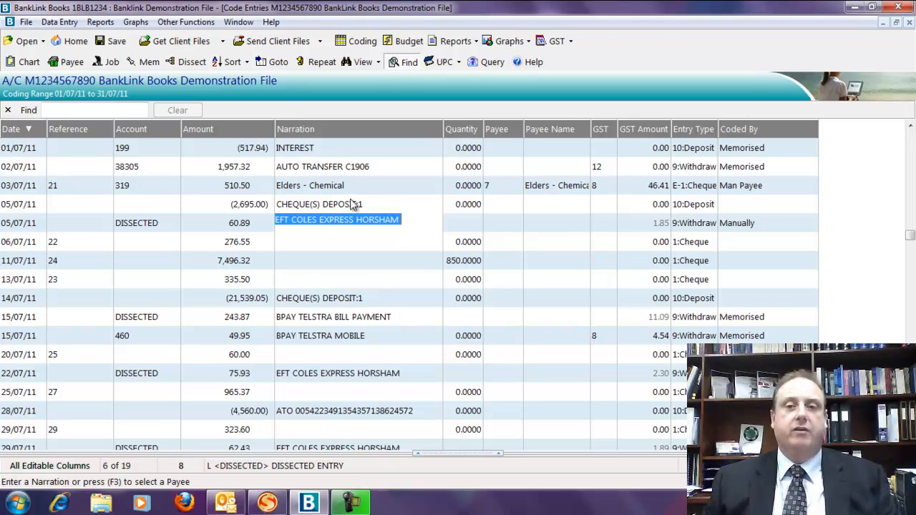
mouse_move(408, 147)
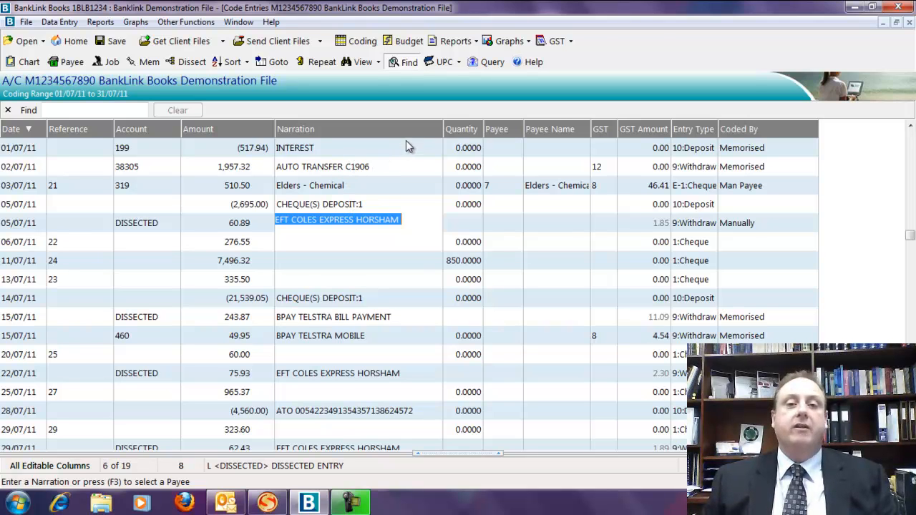
mouse_move(442, 61)
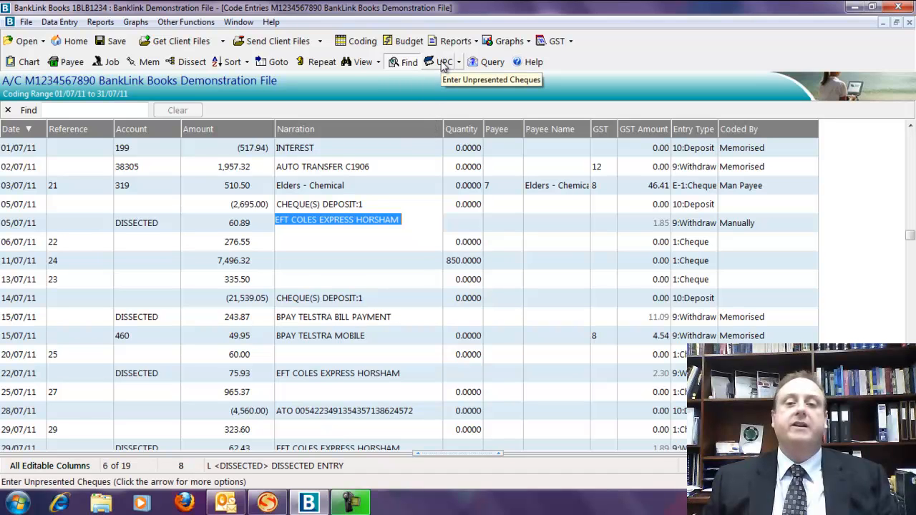
Step: View Add Unpresented Cheques (21–25, 27, 29–30) and close it without adding any
click(441, 61)
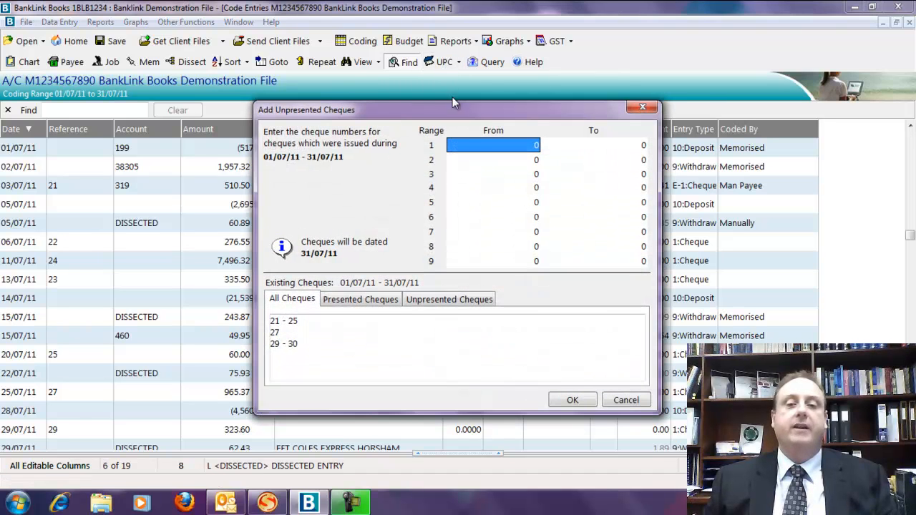
mouse_move(628, 147)
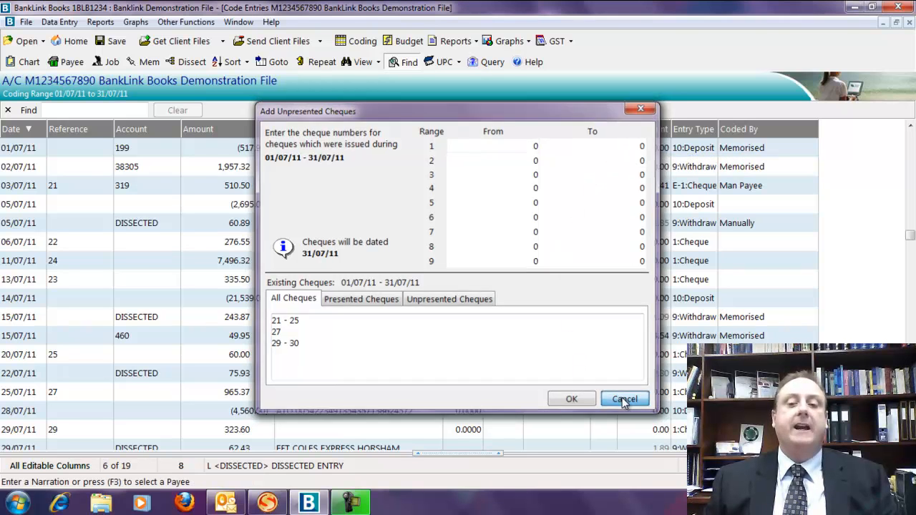
click(624, 398)
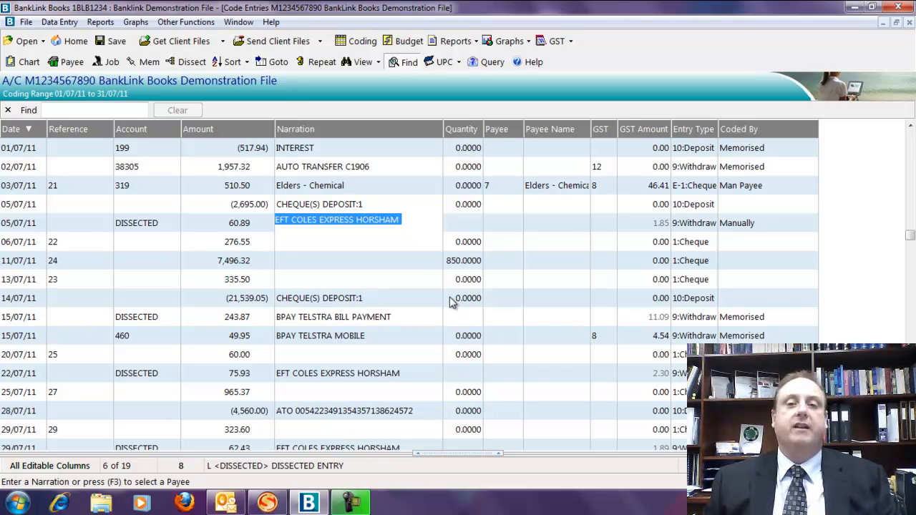
mouse_move(444, 296)
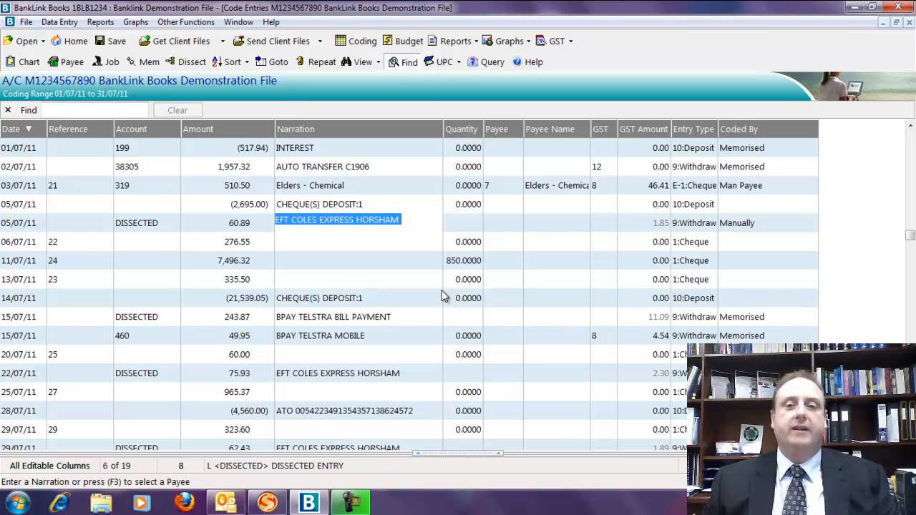
mouse_move(403, 296)
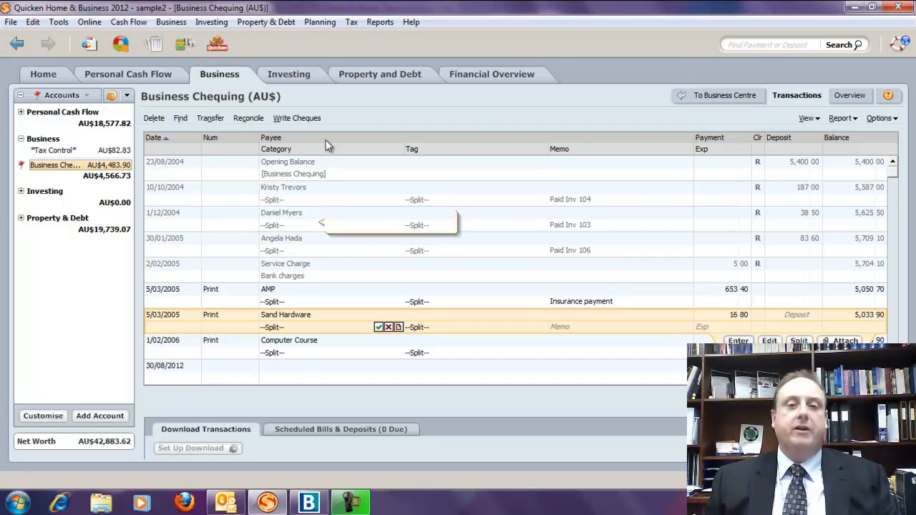
mouse_move(323, 227)
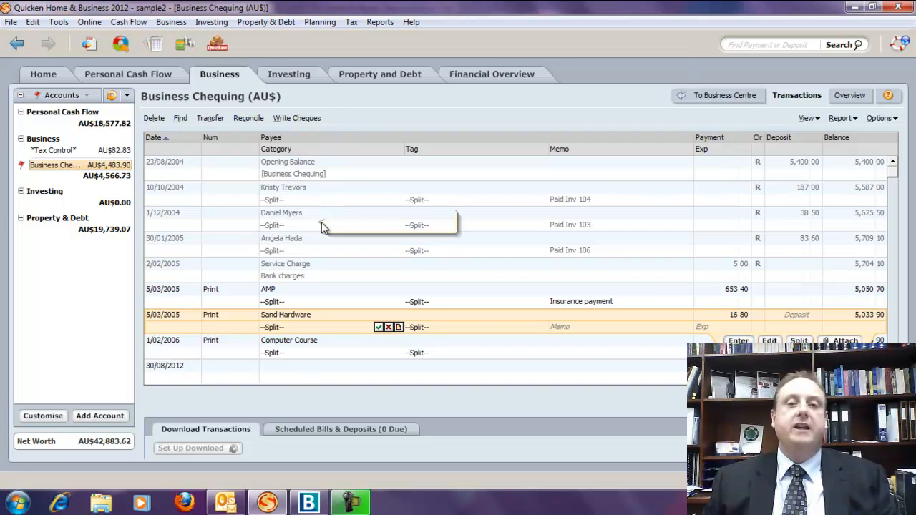
mouse_move(365, 247)
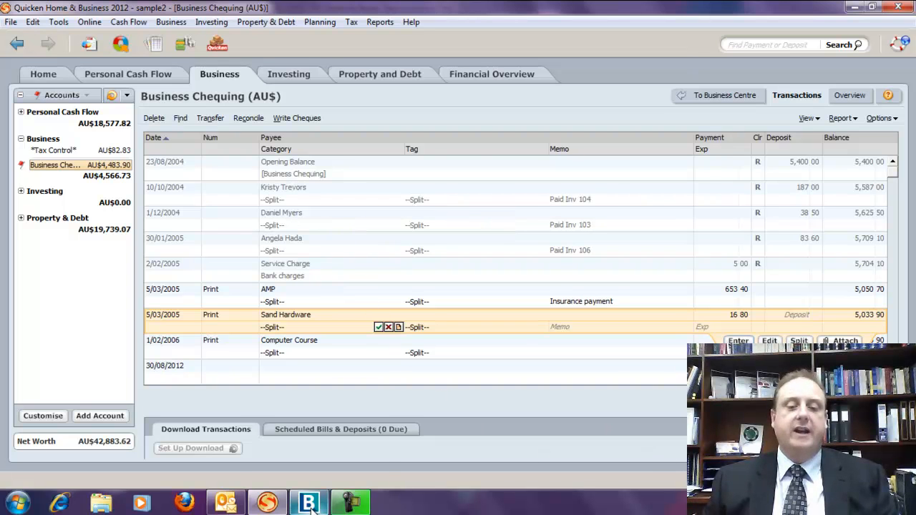
Step: Bring Quicken's Business Chequing register, Sand Hardware payment highlighted, to the front
click(309, 502)
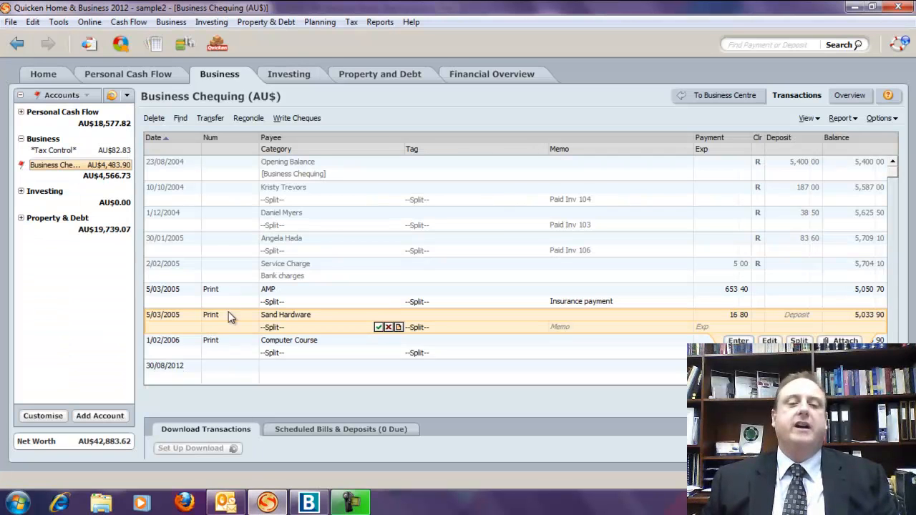
mouse_move(243, 332)
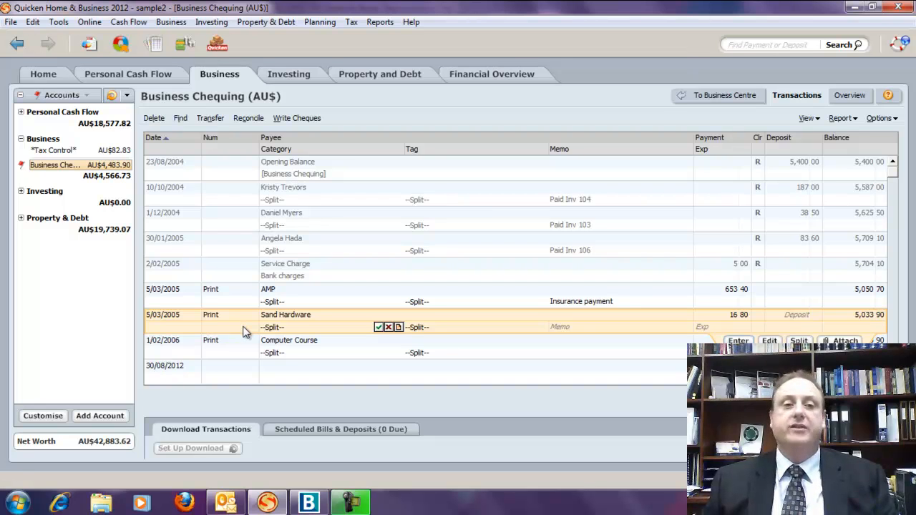
mouse_move(292, 472)
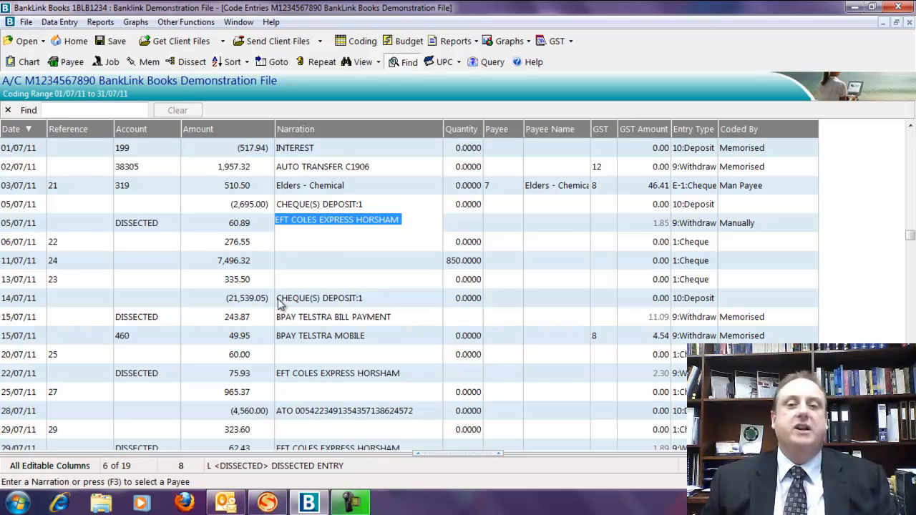
mouse_move(271, 279)
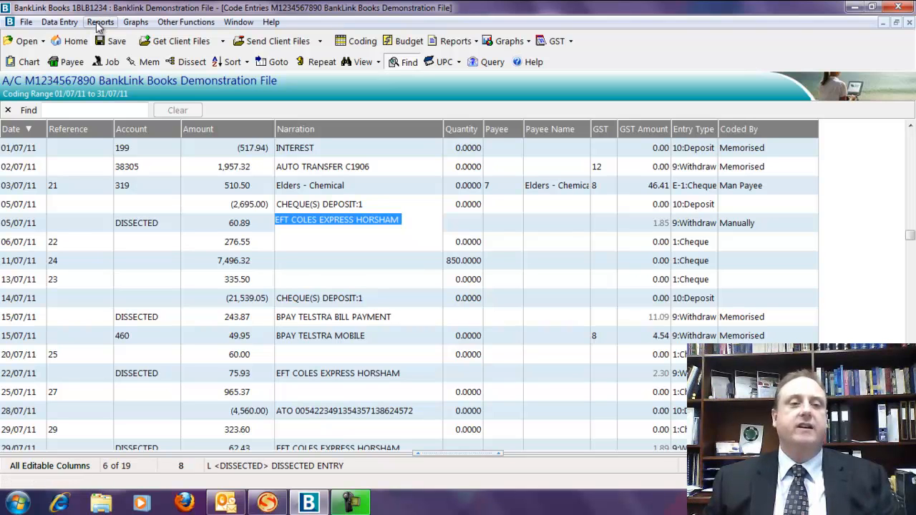
click(100, 21)
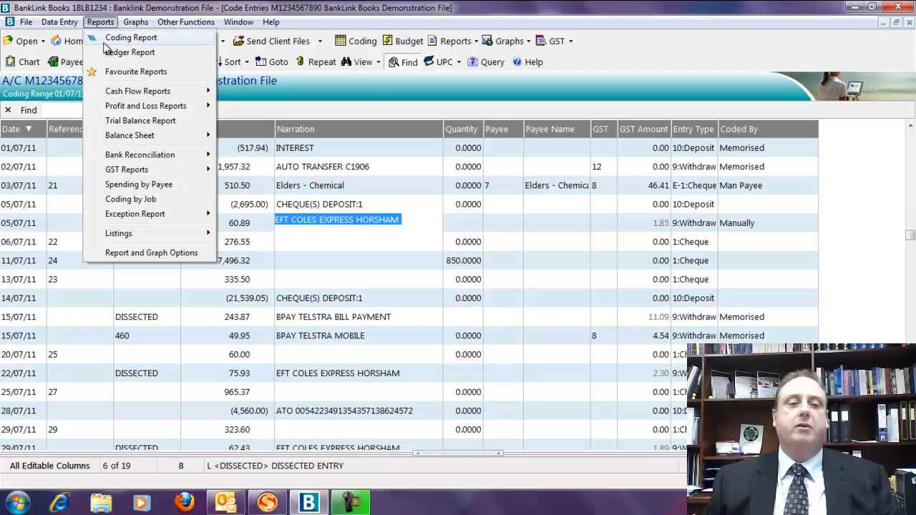
click(146, 106)
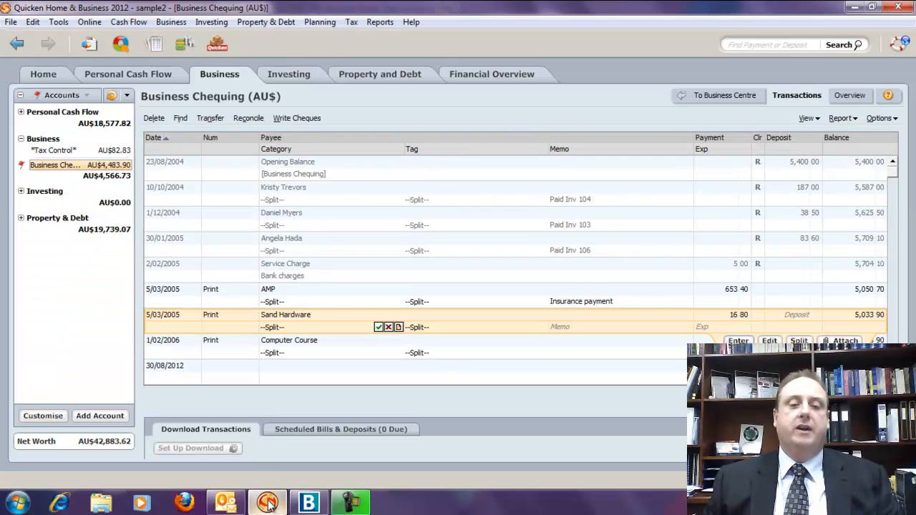
Step: Bring the Quicken register forward to browse its Business reports list
click(379, 22)
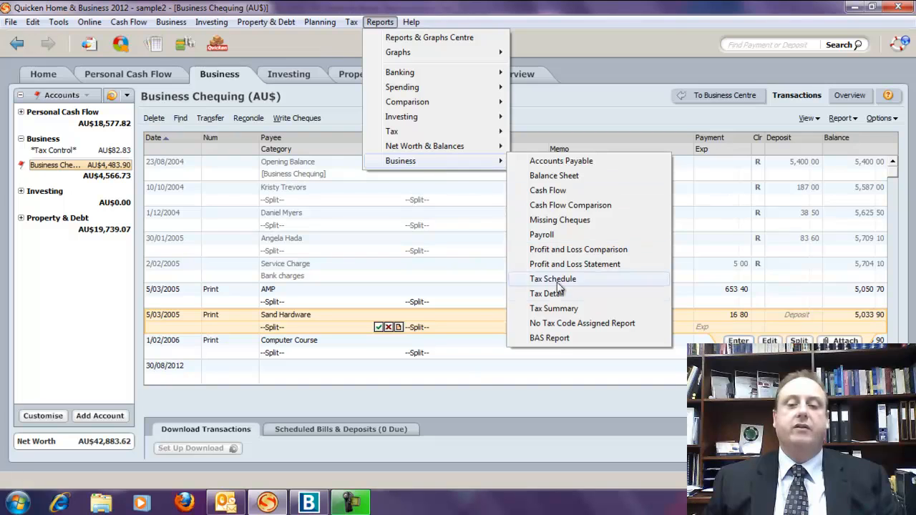
mouse_move(571, 74)
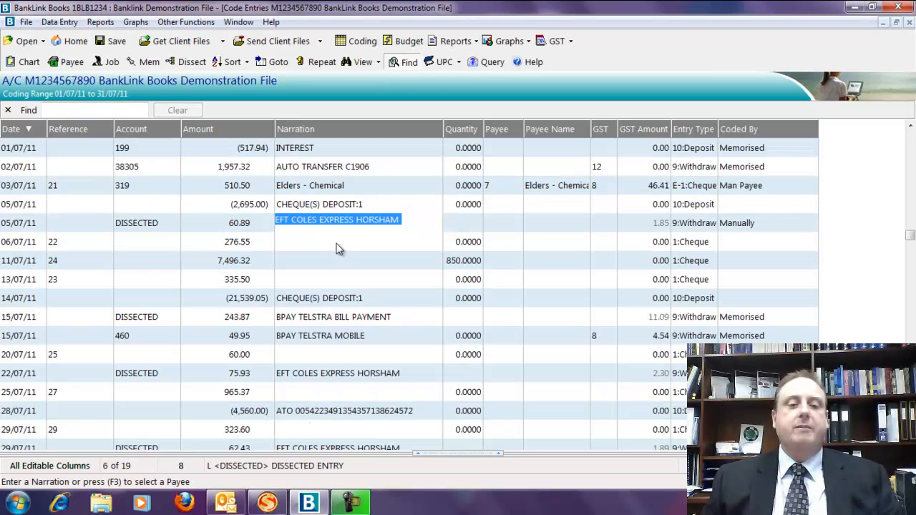
mouse_move(339, 199)
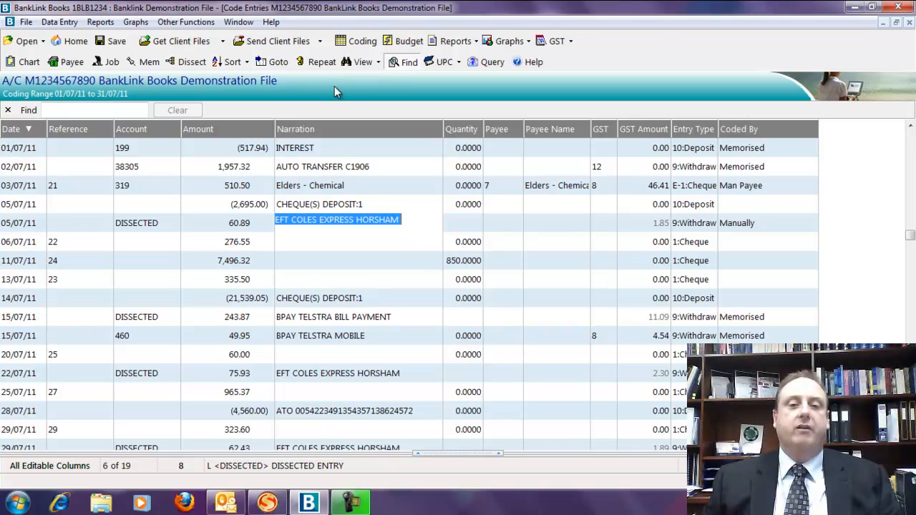
mouse_move(329, 95)
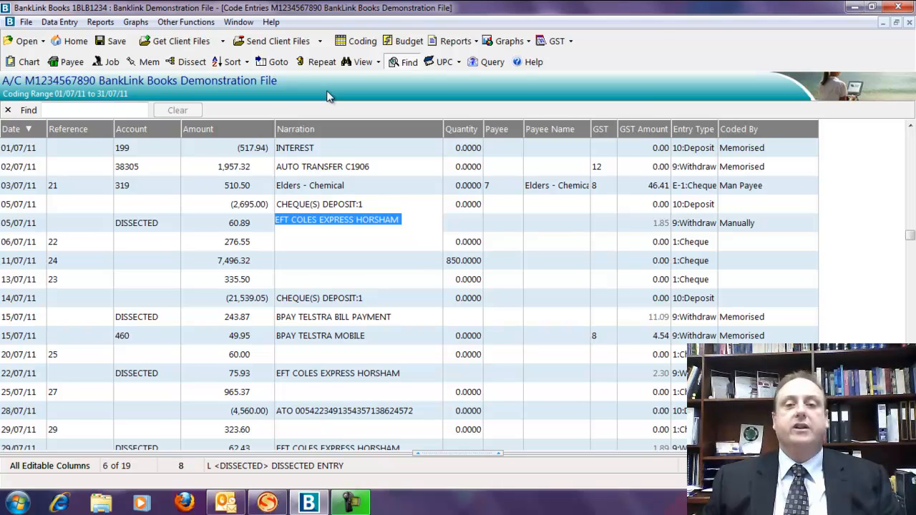
Step: Switch to Quicken's Business Chequing register with no report run
click(266, 500)
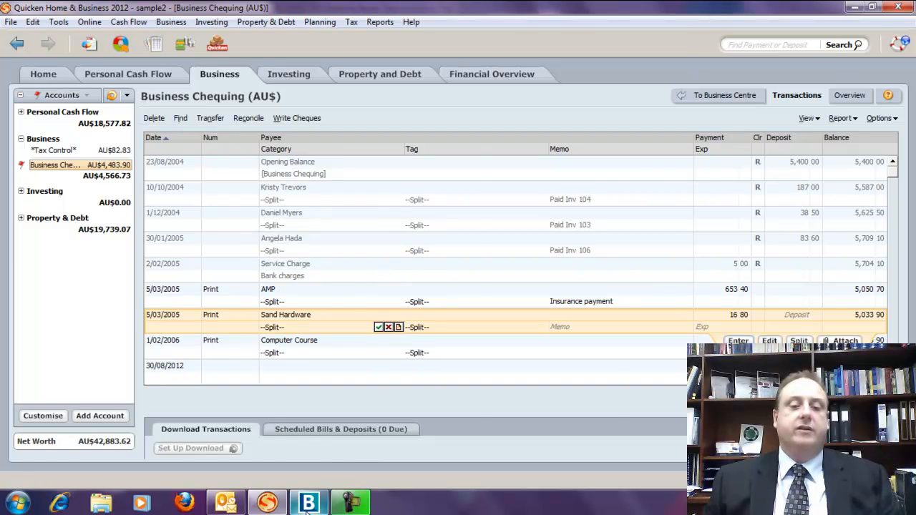
Step: Return to BankLink Books' July 2011 coding screen with the dissected Coles Express entries
click(308, 502)
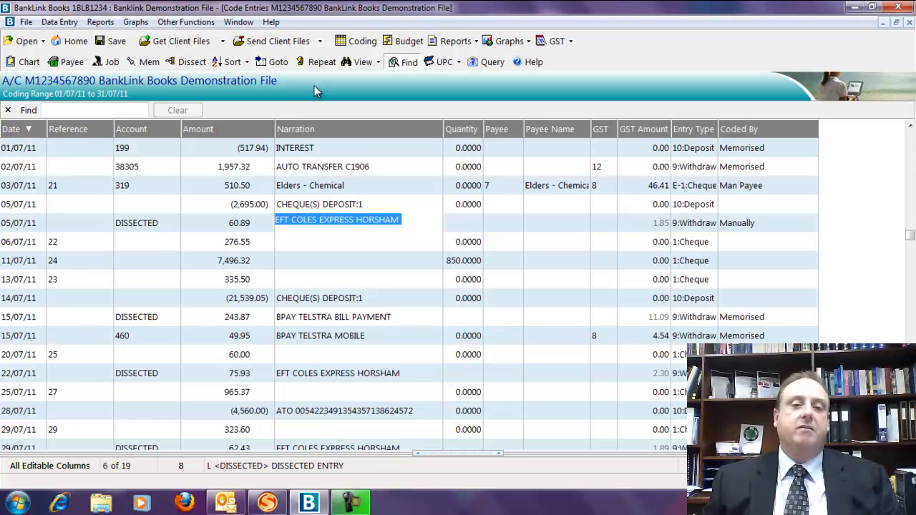
mouse_move(275, 41)
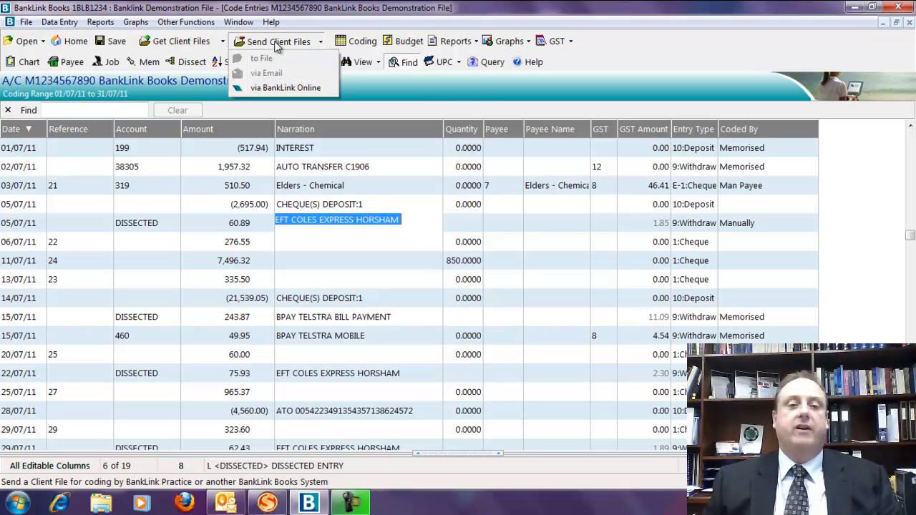
Step: Upload client file 1BLB1234 via BankLink Online, then bring Quicken's register forward
click(286, 87)
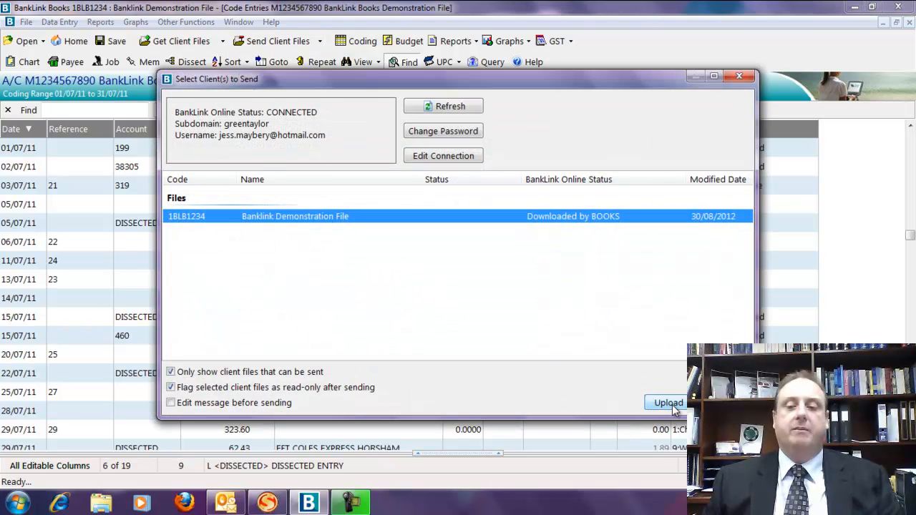
click(667, 402)
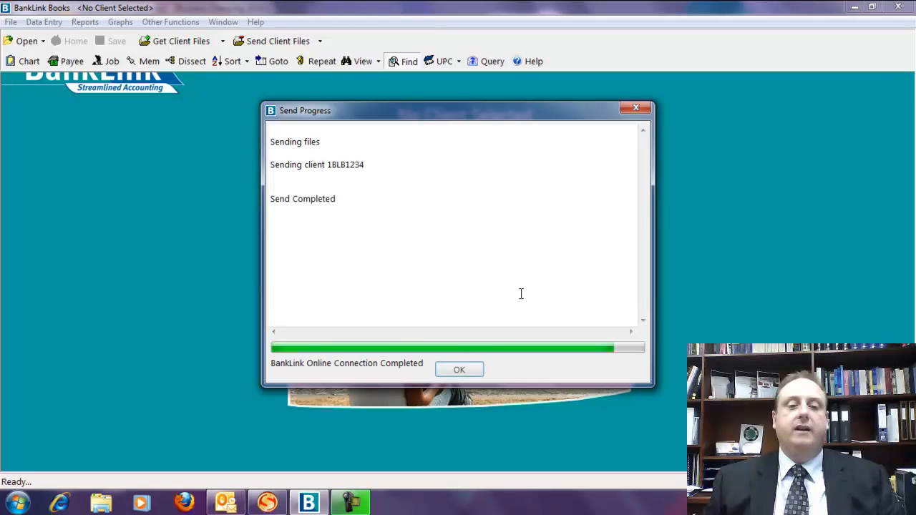
click(459, 369)
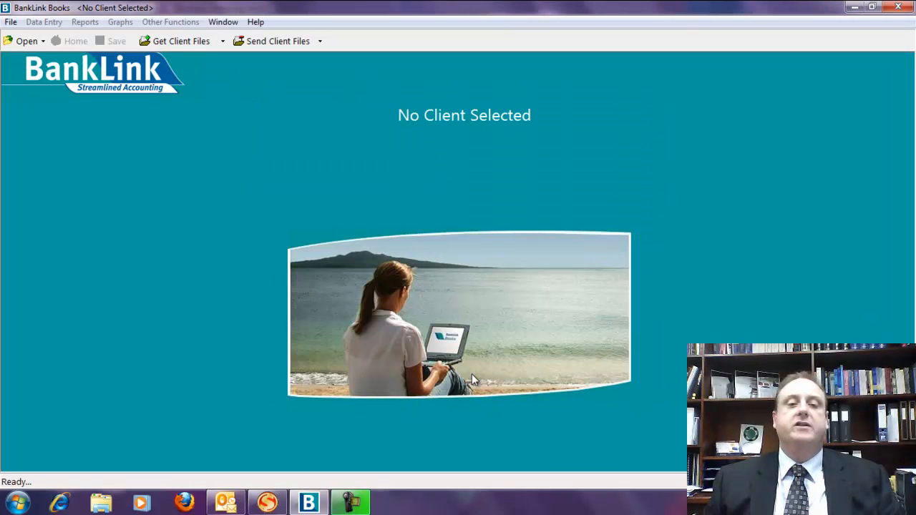
mouse_move(404, 174)
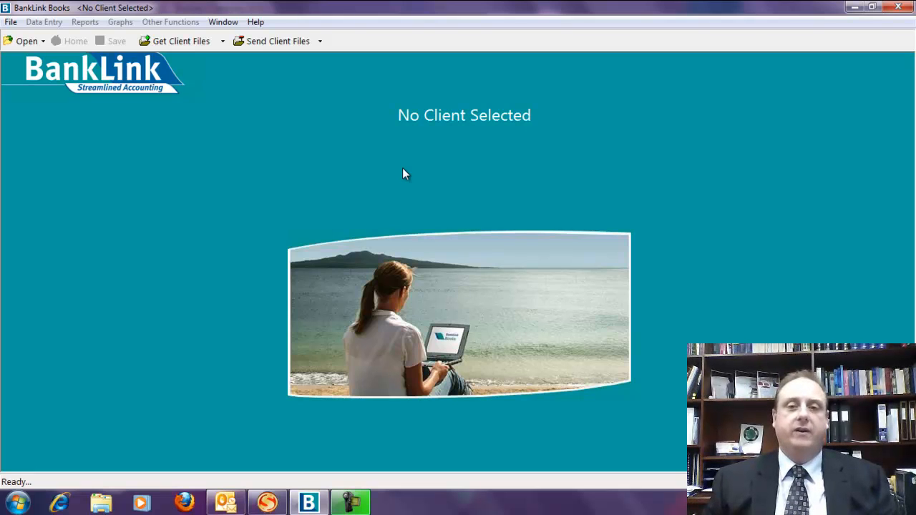
mouse_move(368, 409)
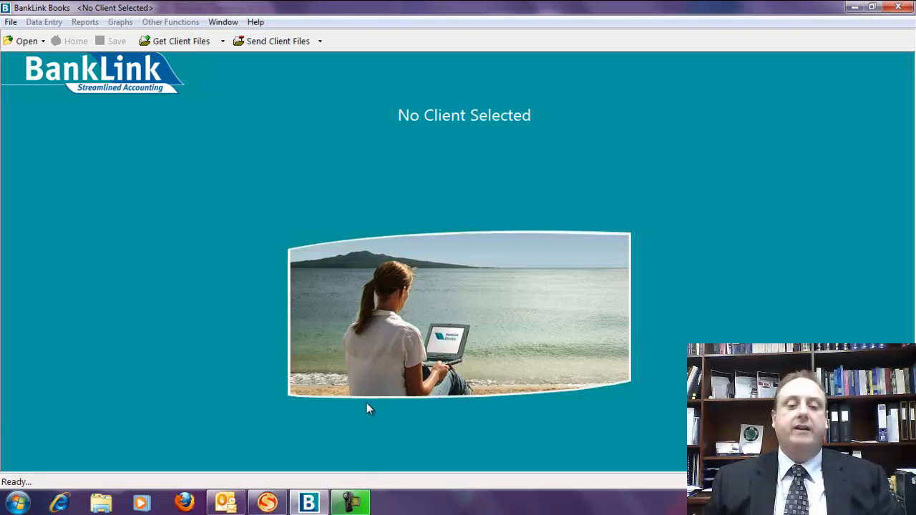
click(267, 501)
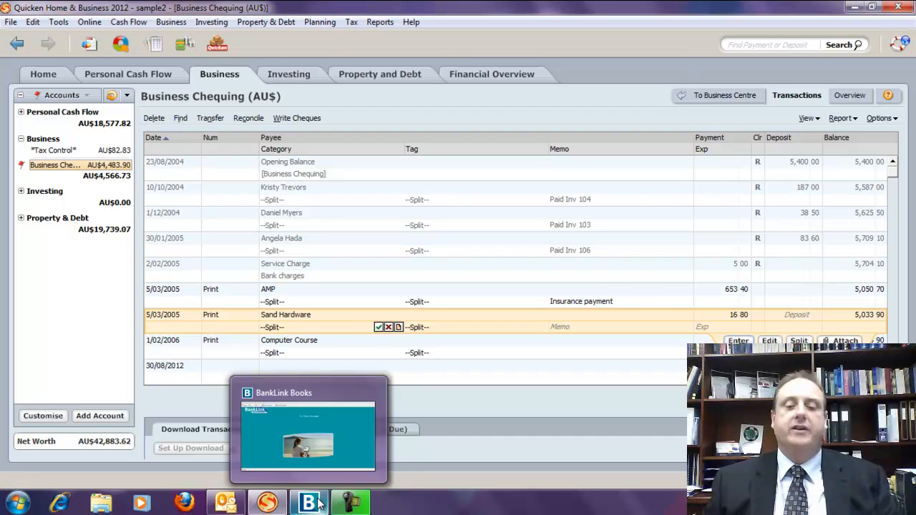
mouse_move(266, 501)
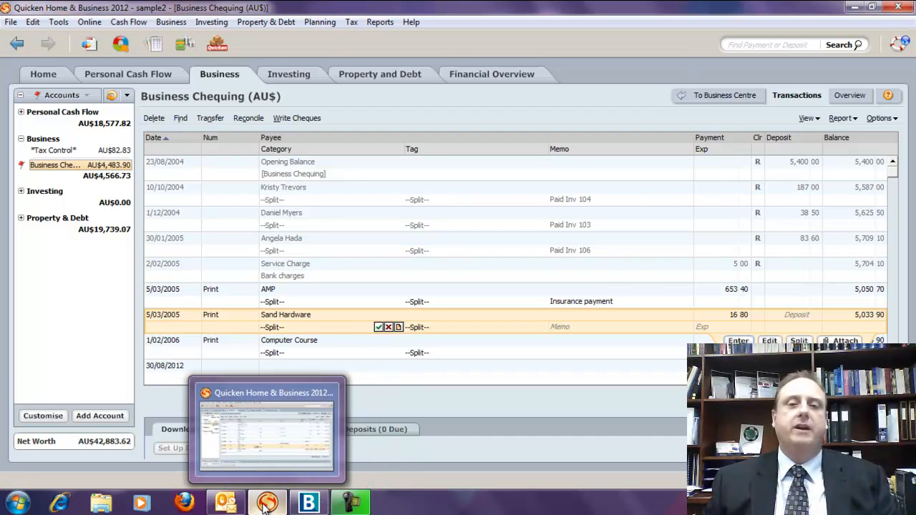